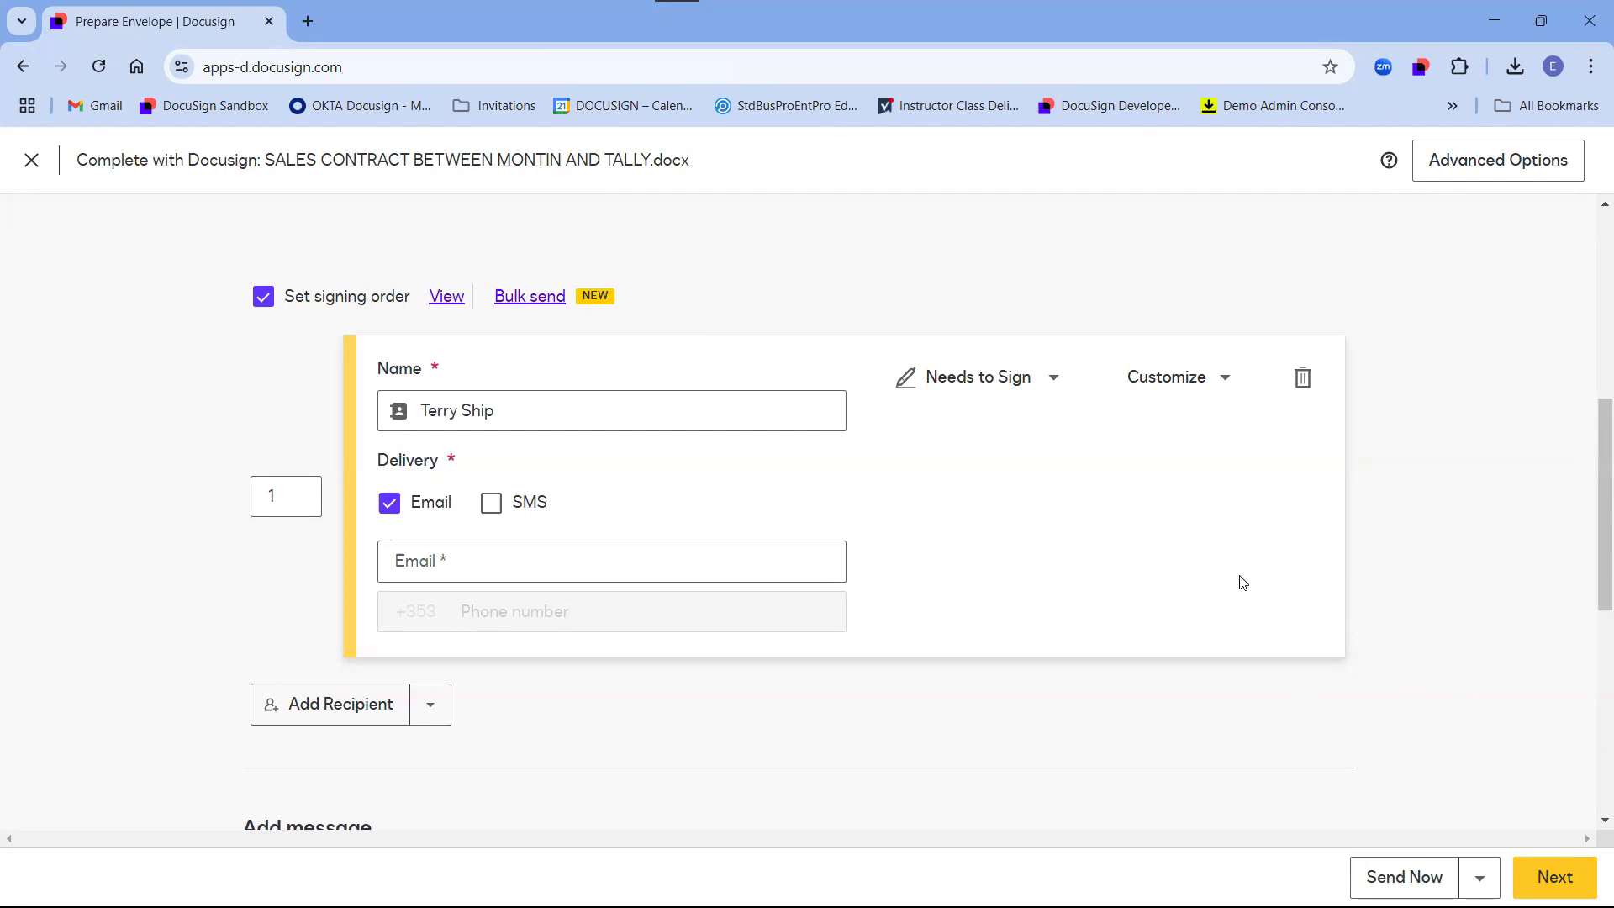
mouse_move(1227, 474)
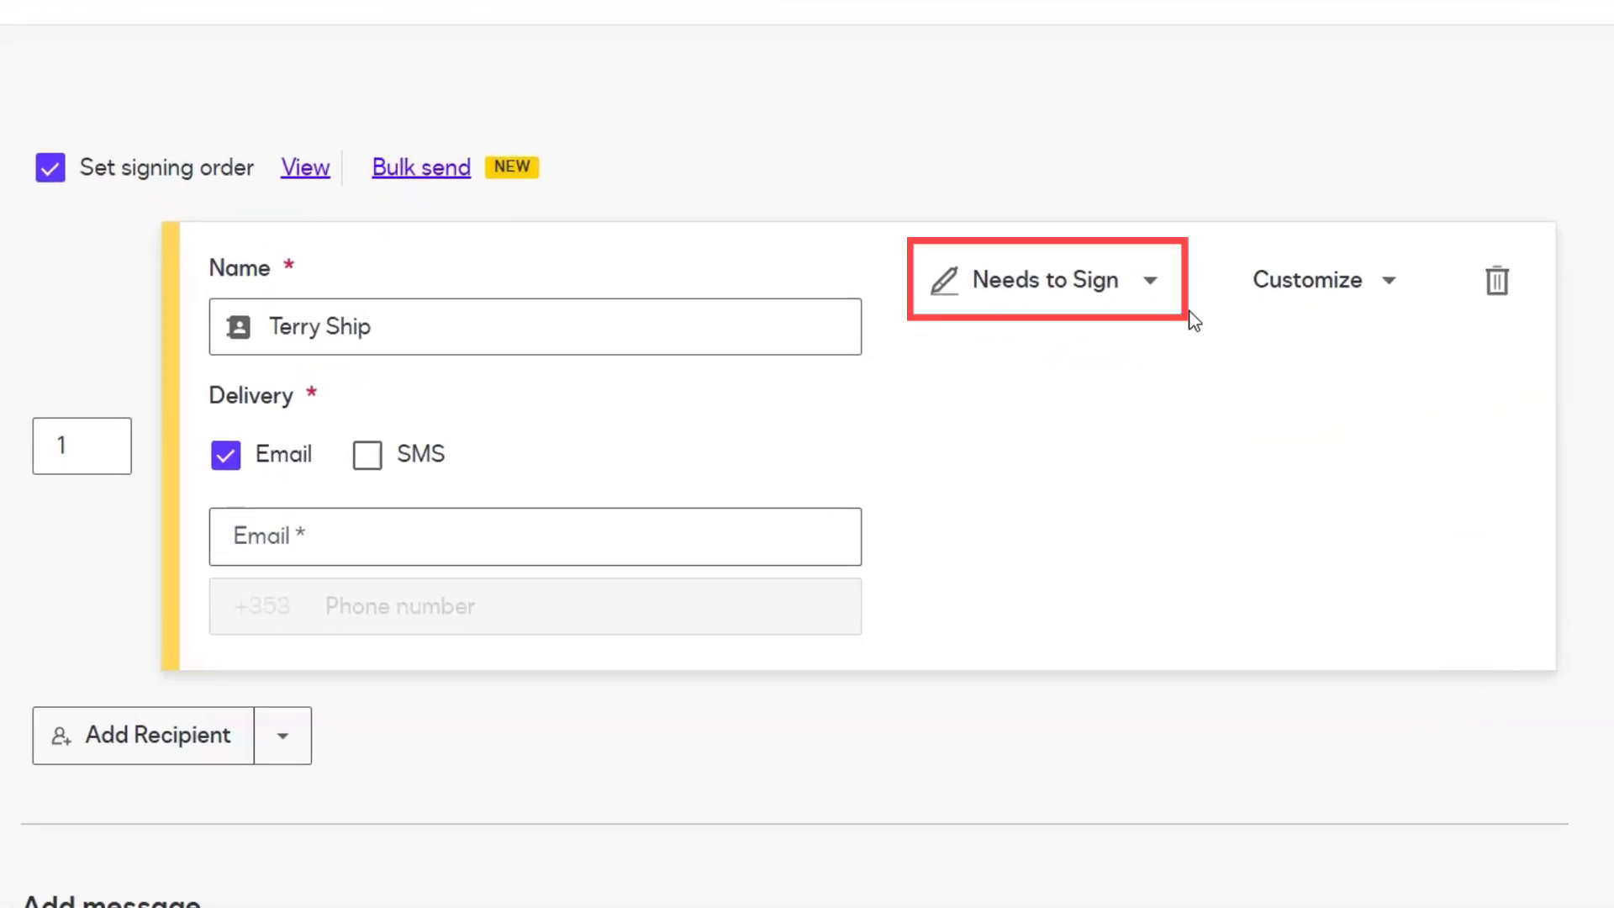
click(1042, 279)
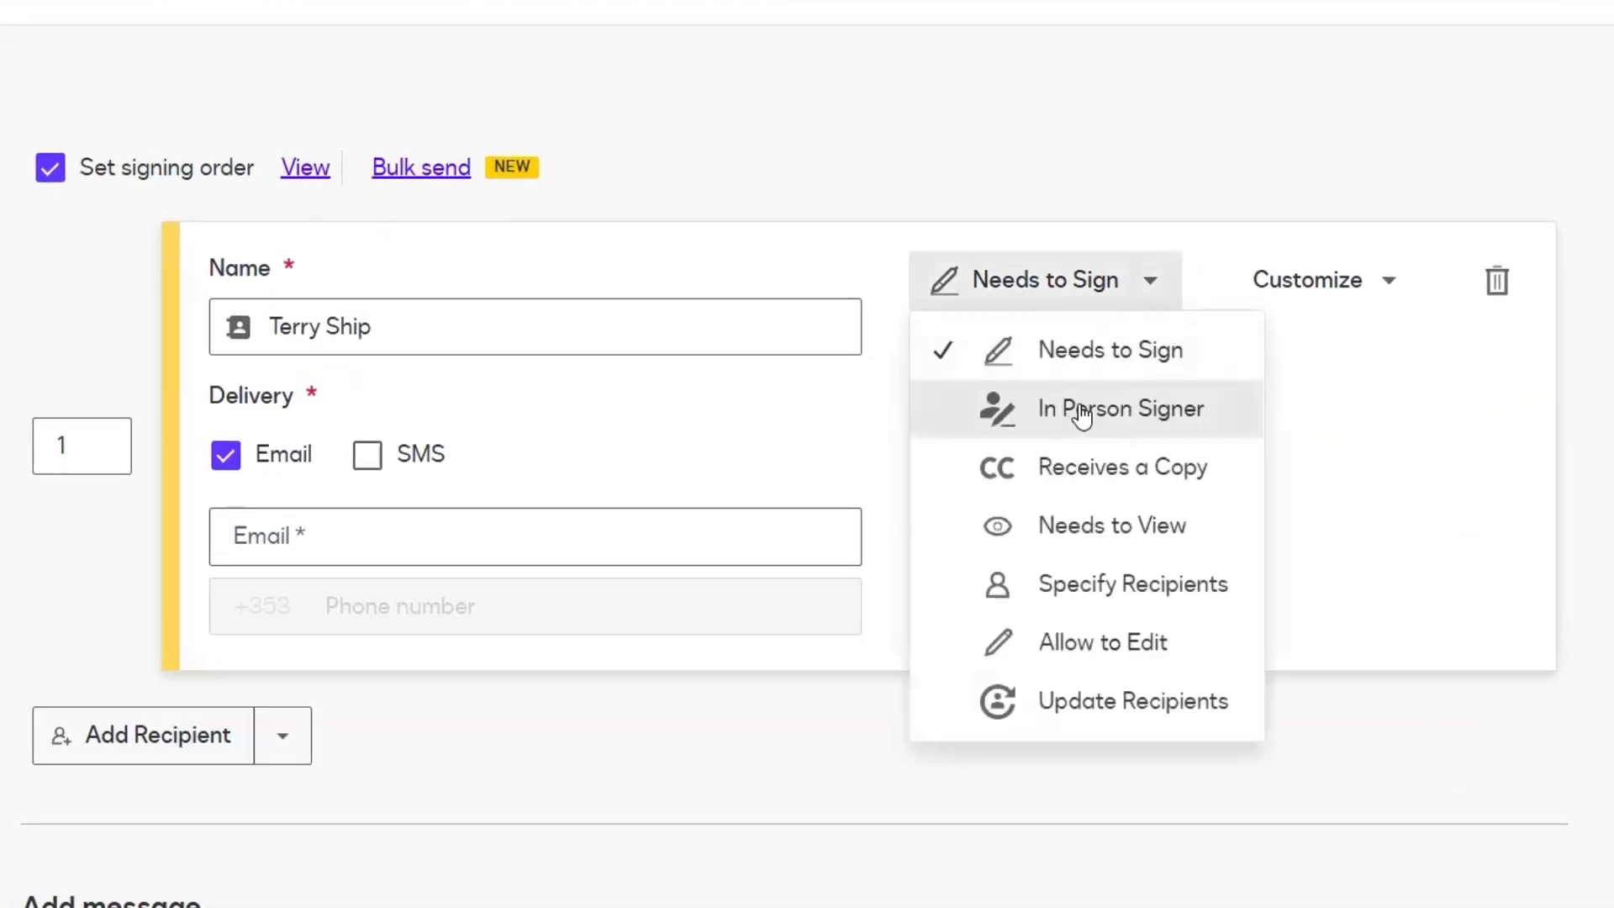
click(1121, 409)
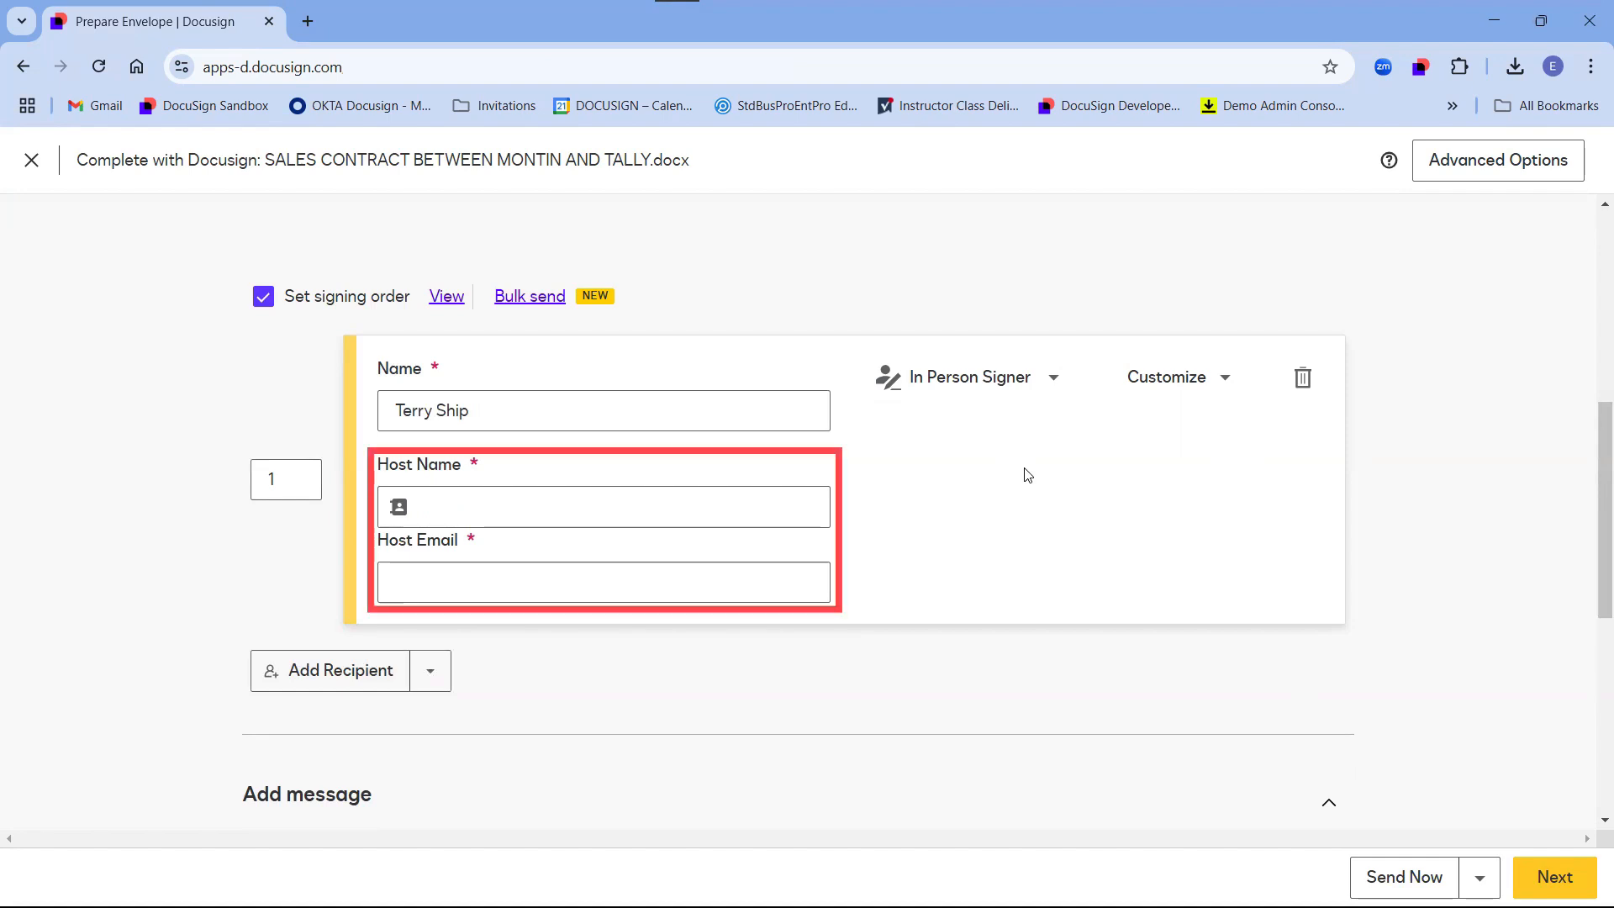
mouse_move(930, 513)
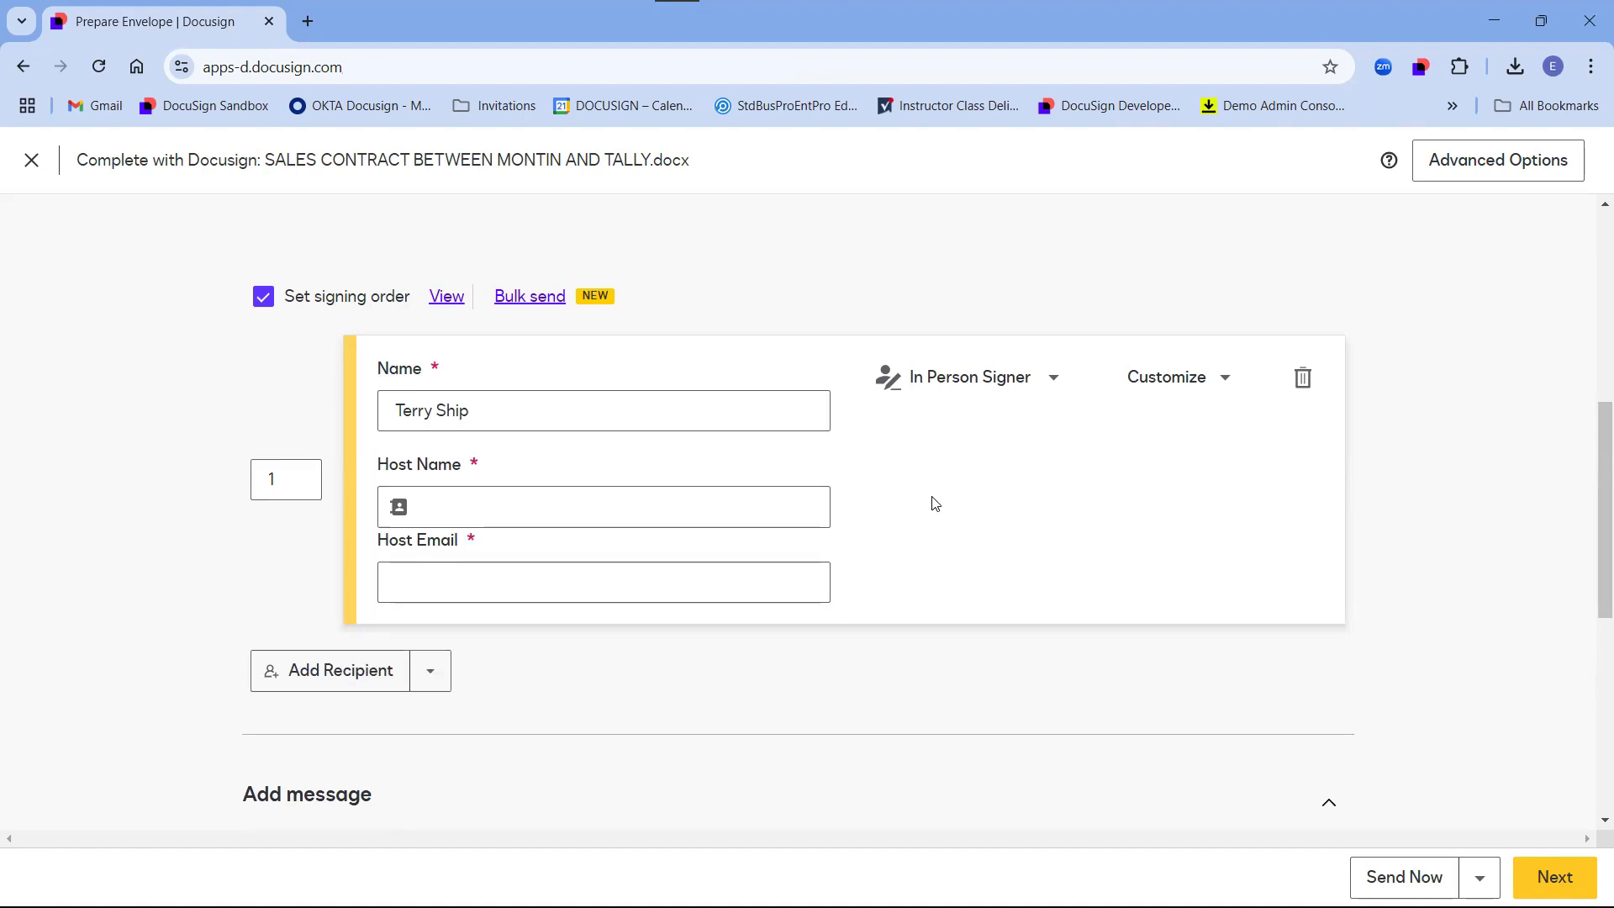
Pick the sender's own contact as host and add them as recipient 2 who needs to sign
click(602, 506)
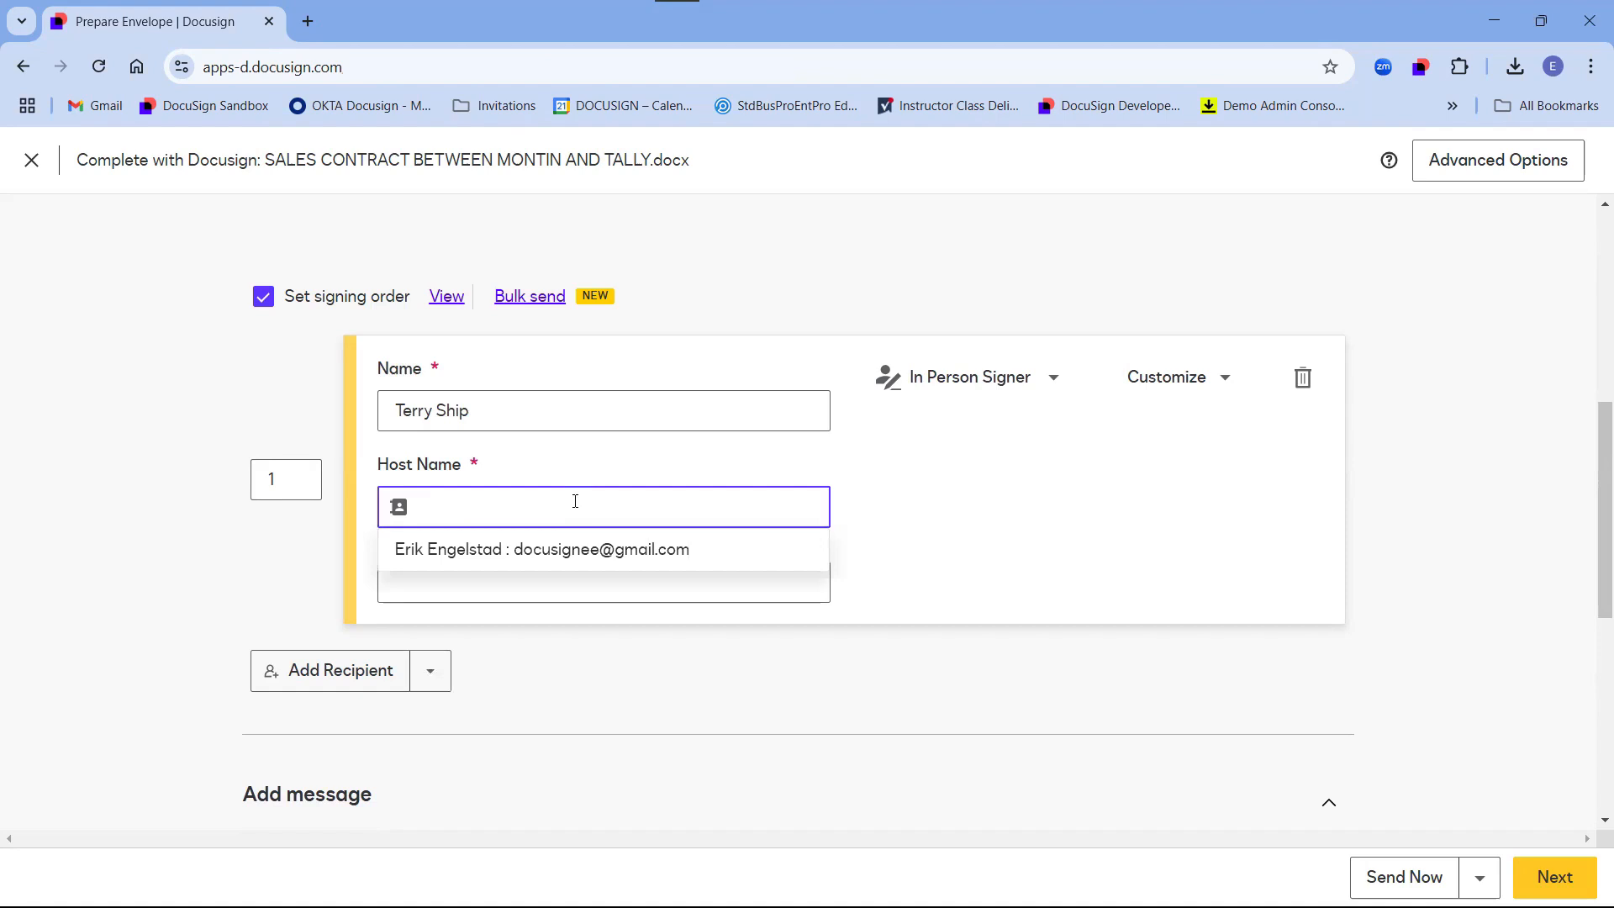
click(539, 549)
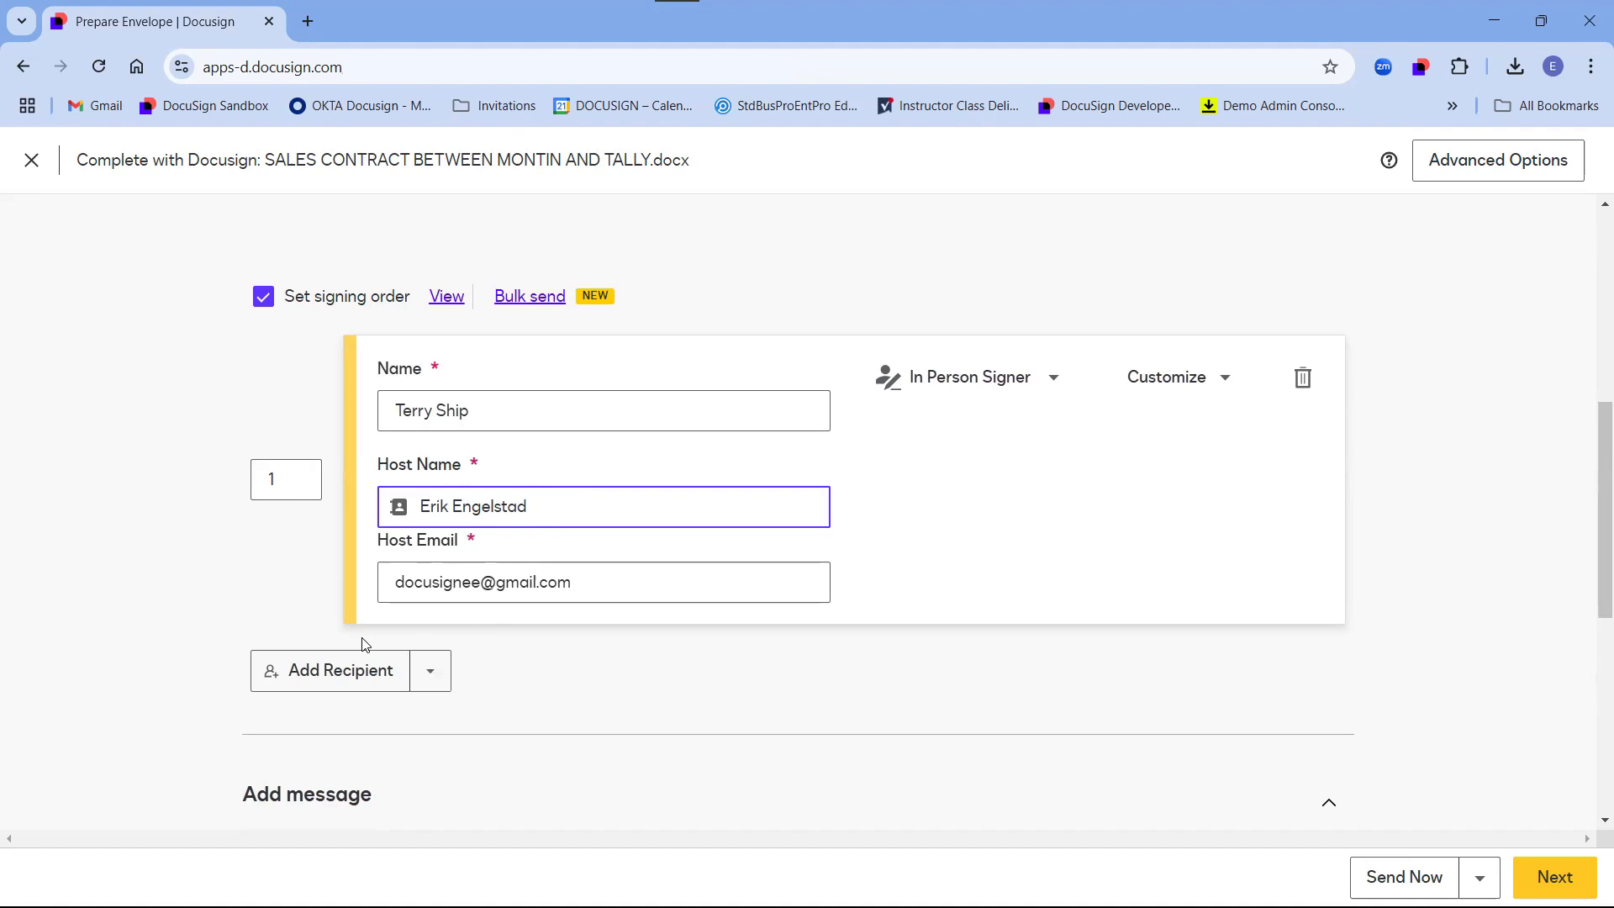
click(339, 670)
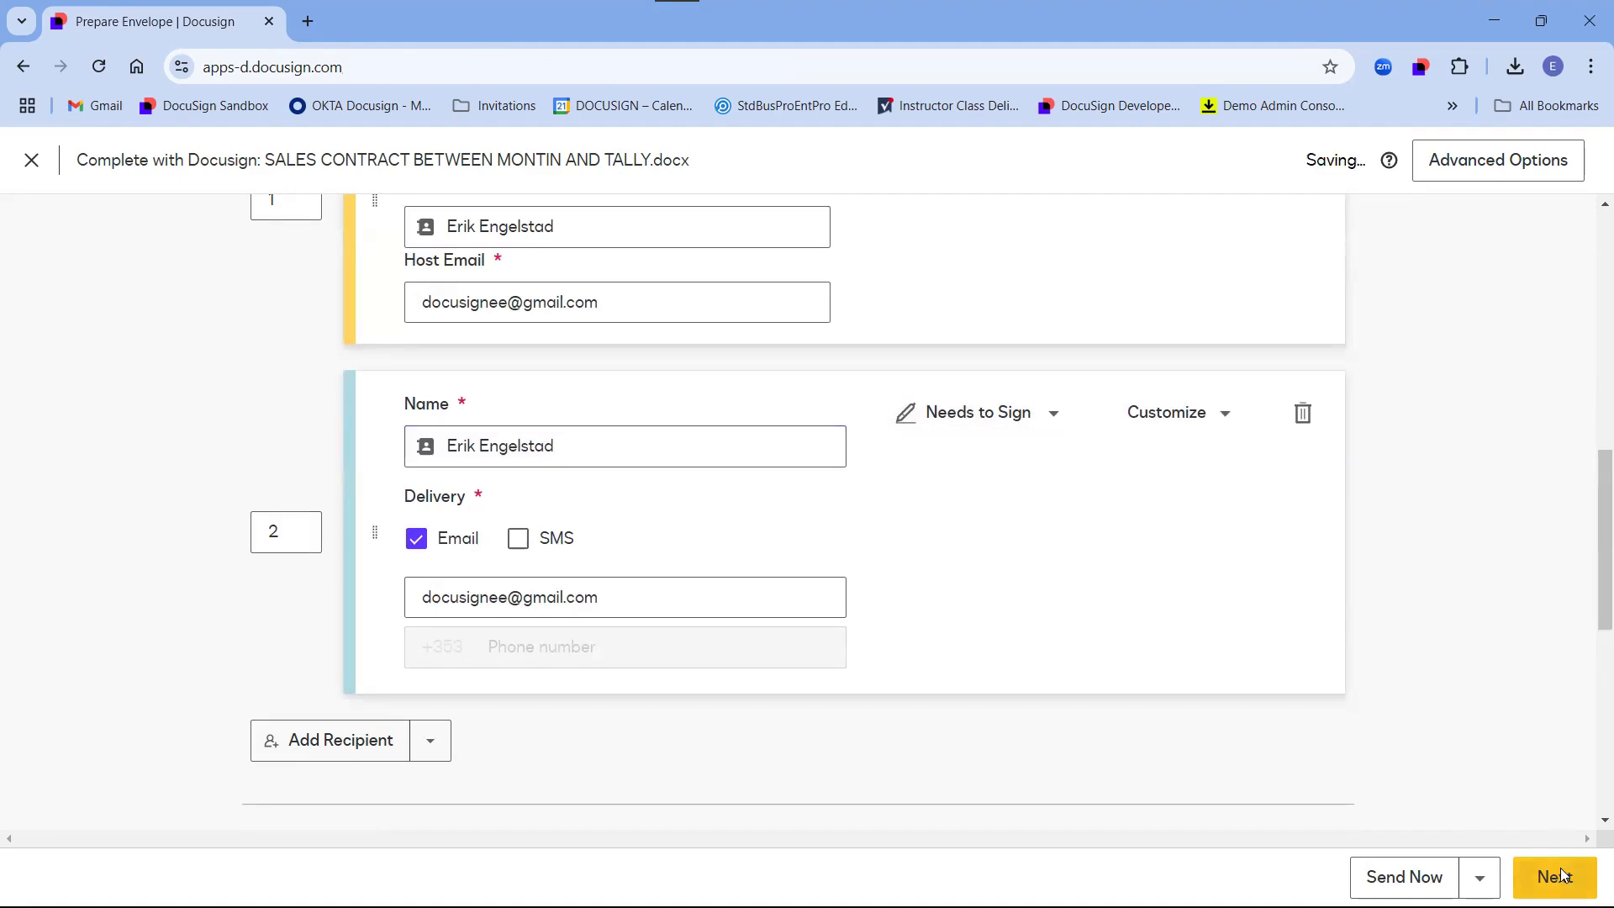
Proceed to the contract and place a Signature field on the Executive Signature line
click(1554, 877)
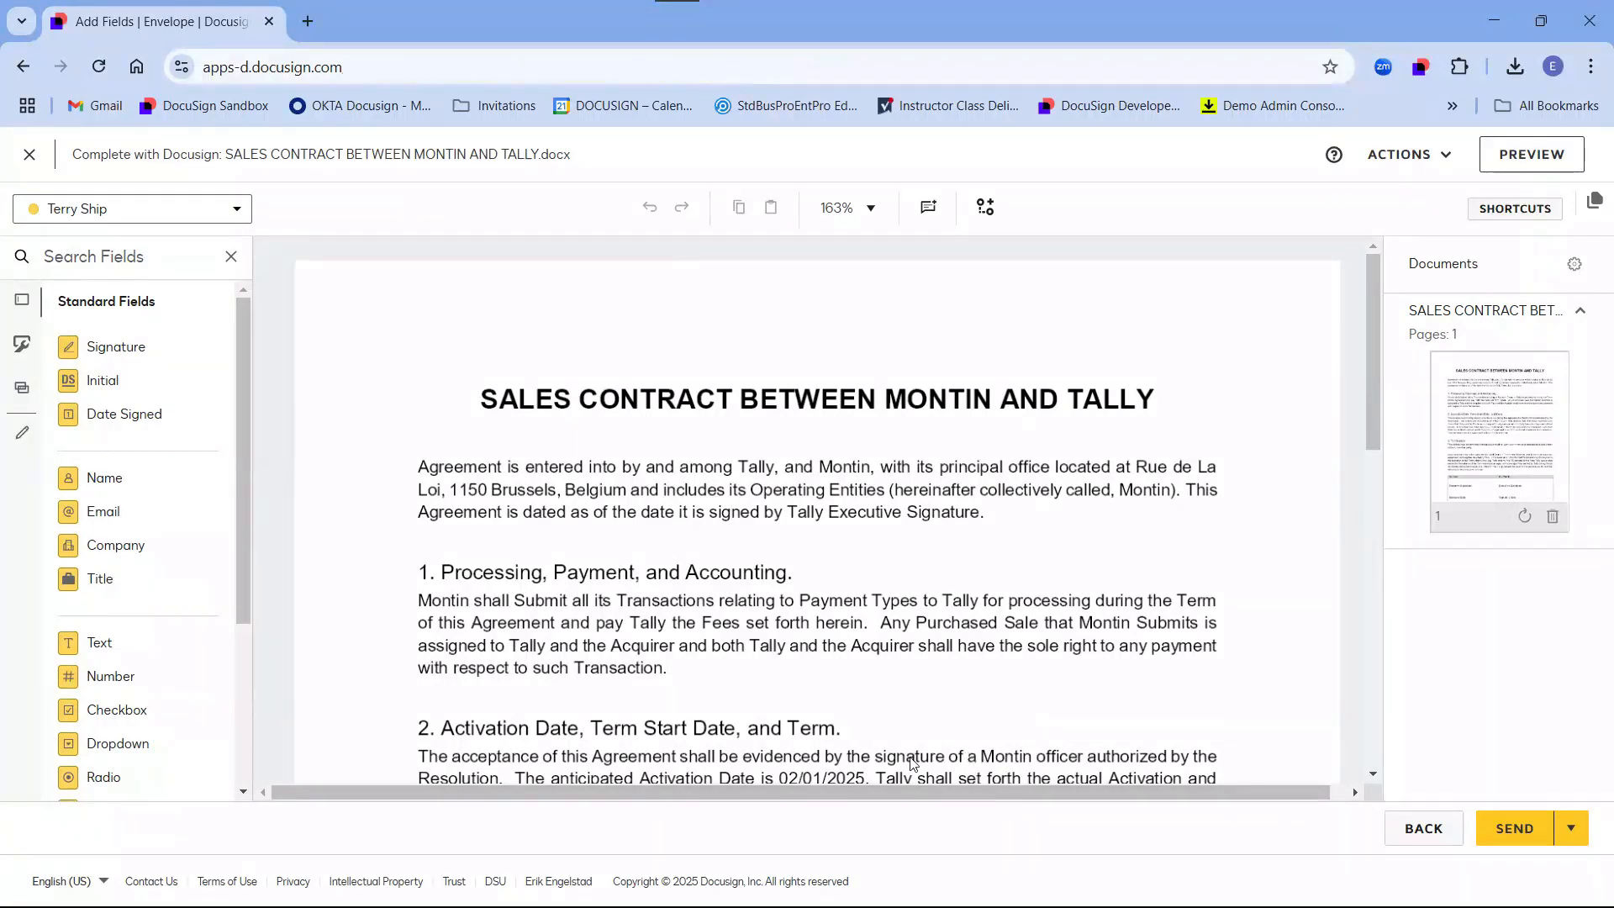
scroll(down, 3)
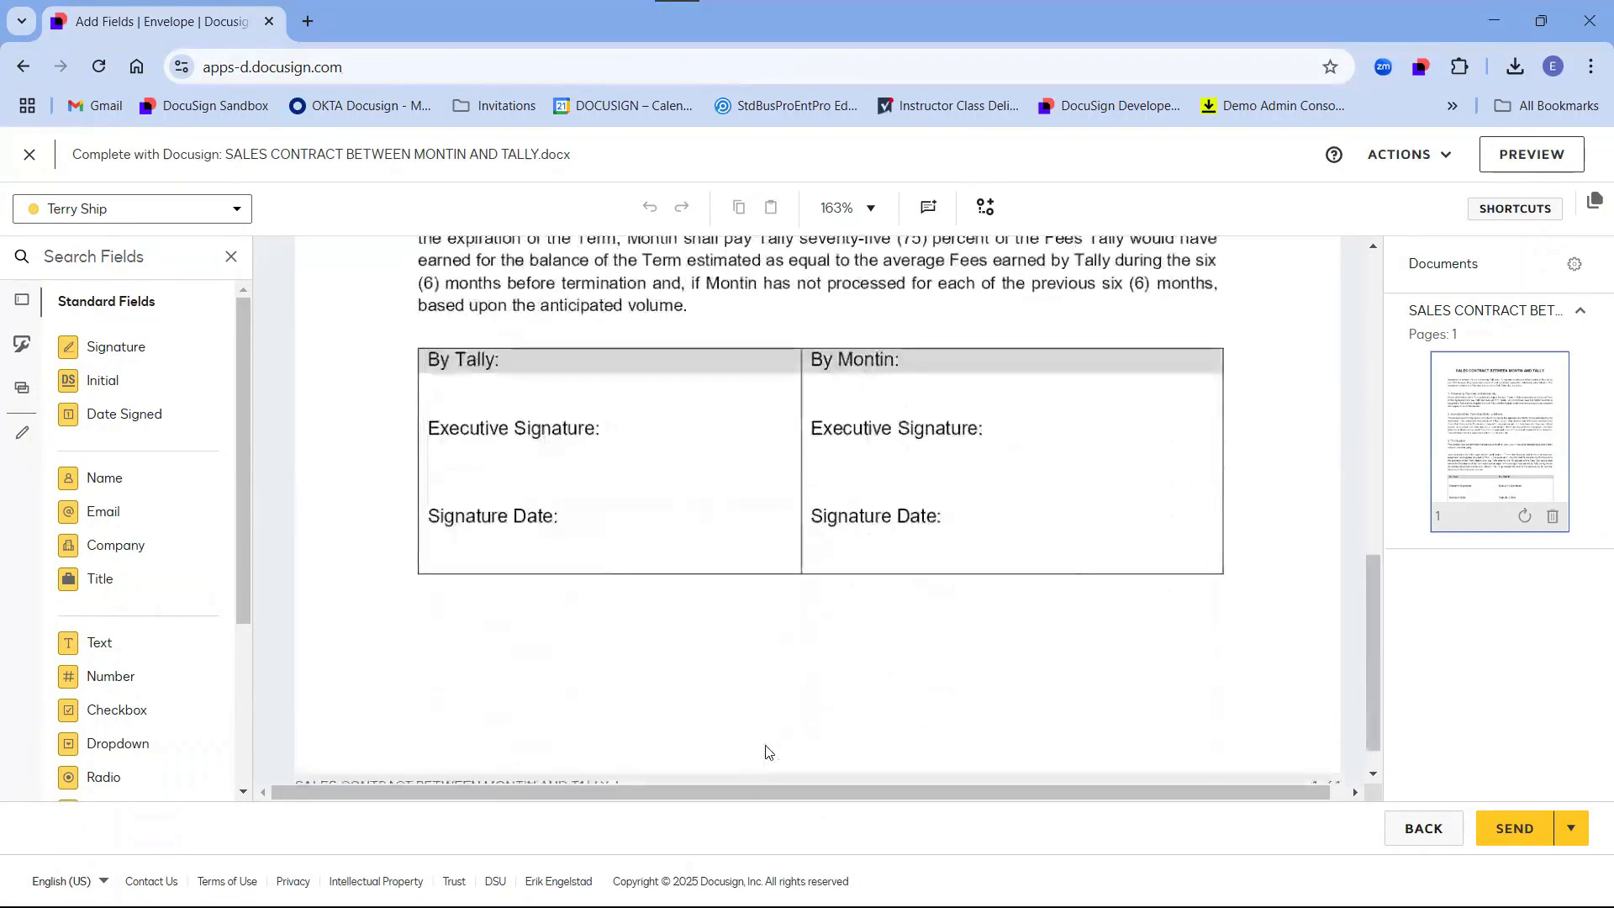
drag(115, 348, 510, 450)
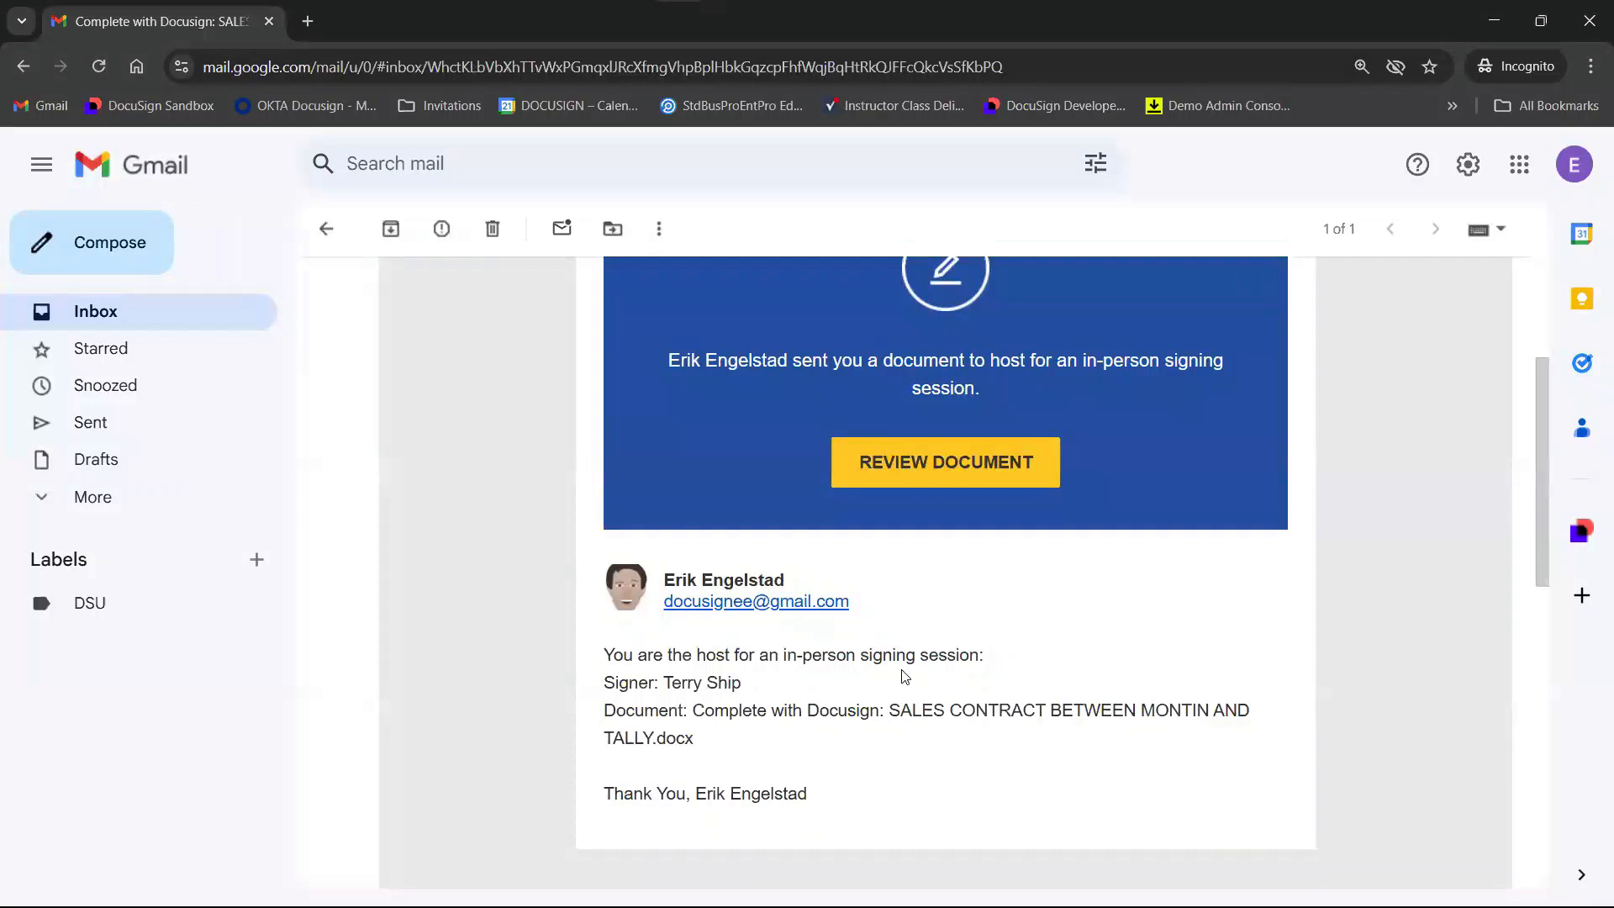
mouse_move(944, 462)
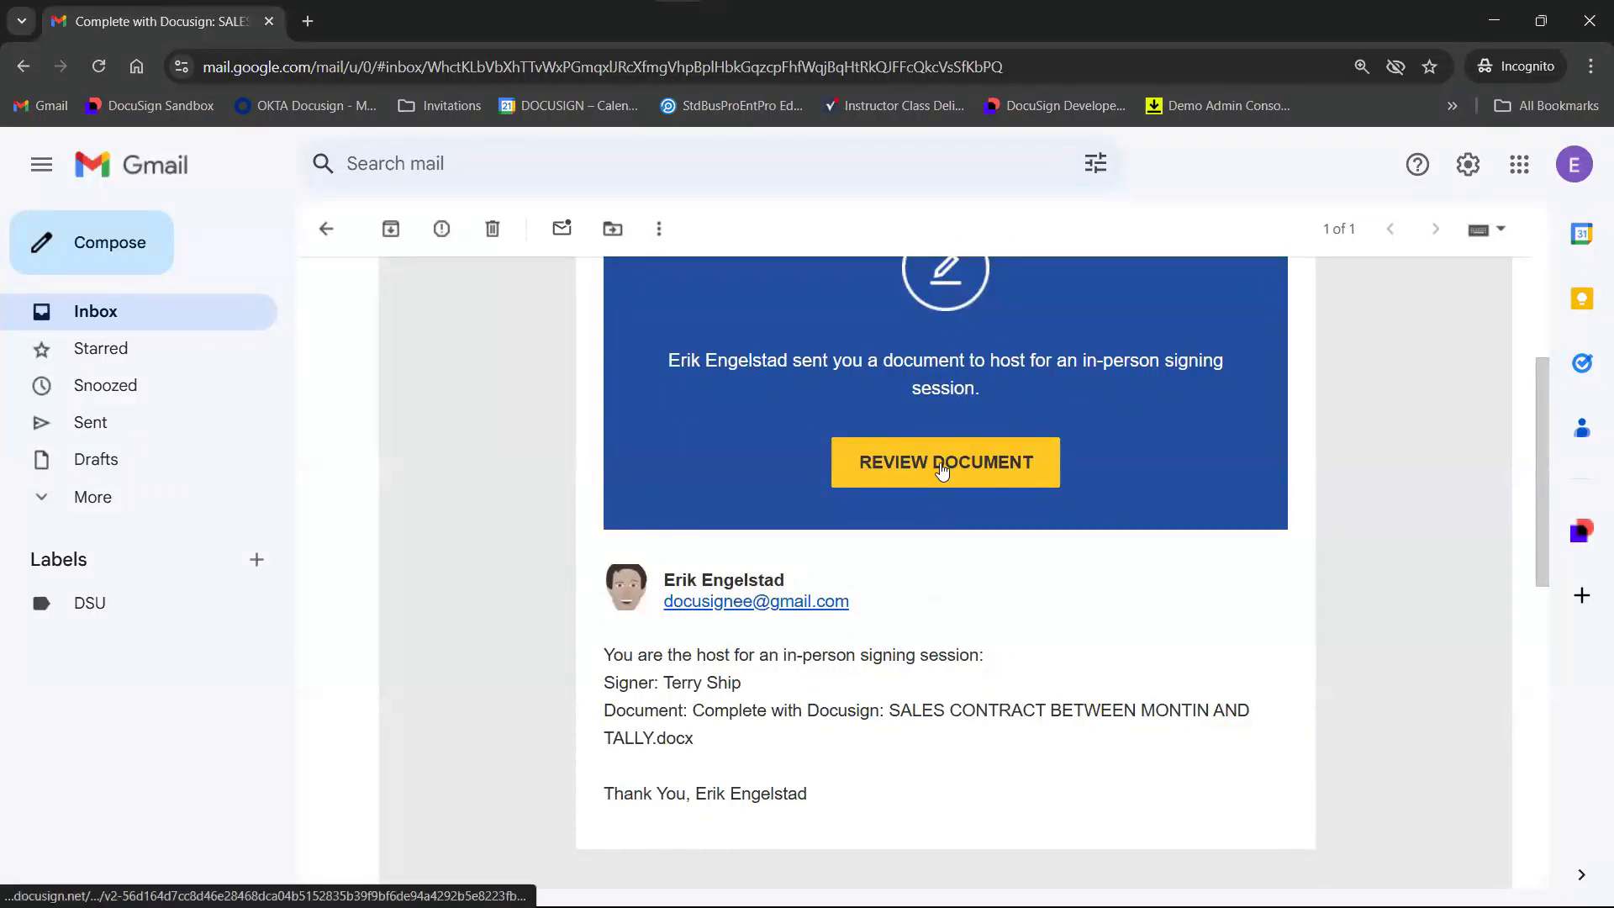
click(944, 462)
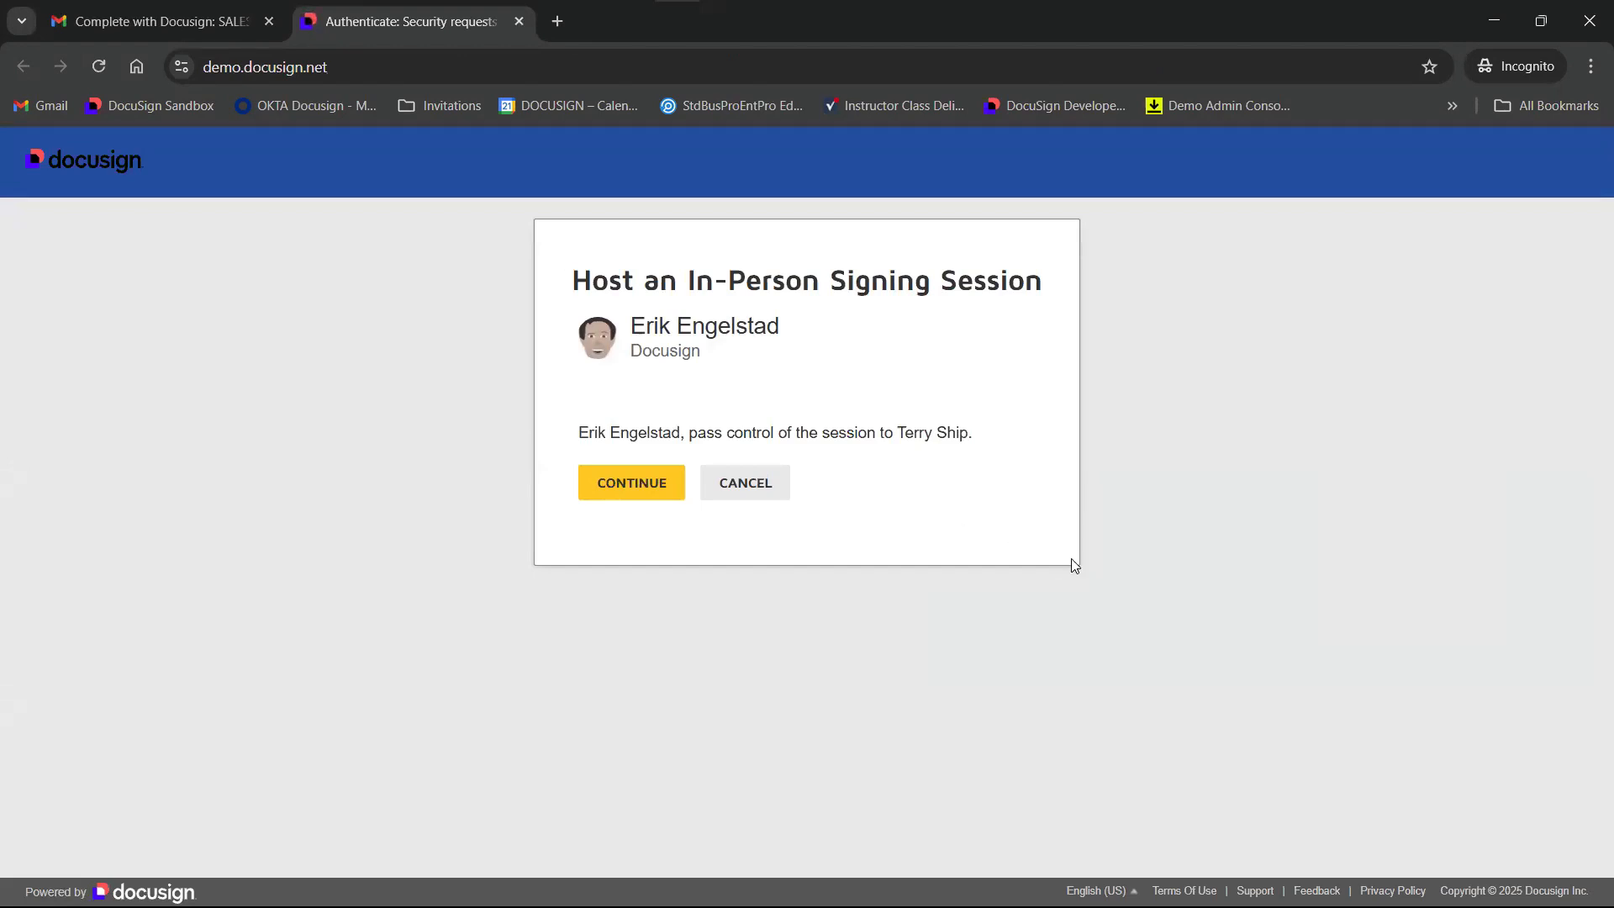
mouse_move(1164, 554)
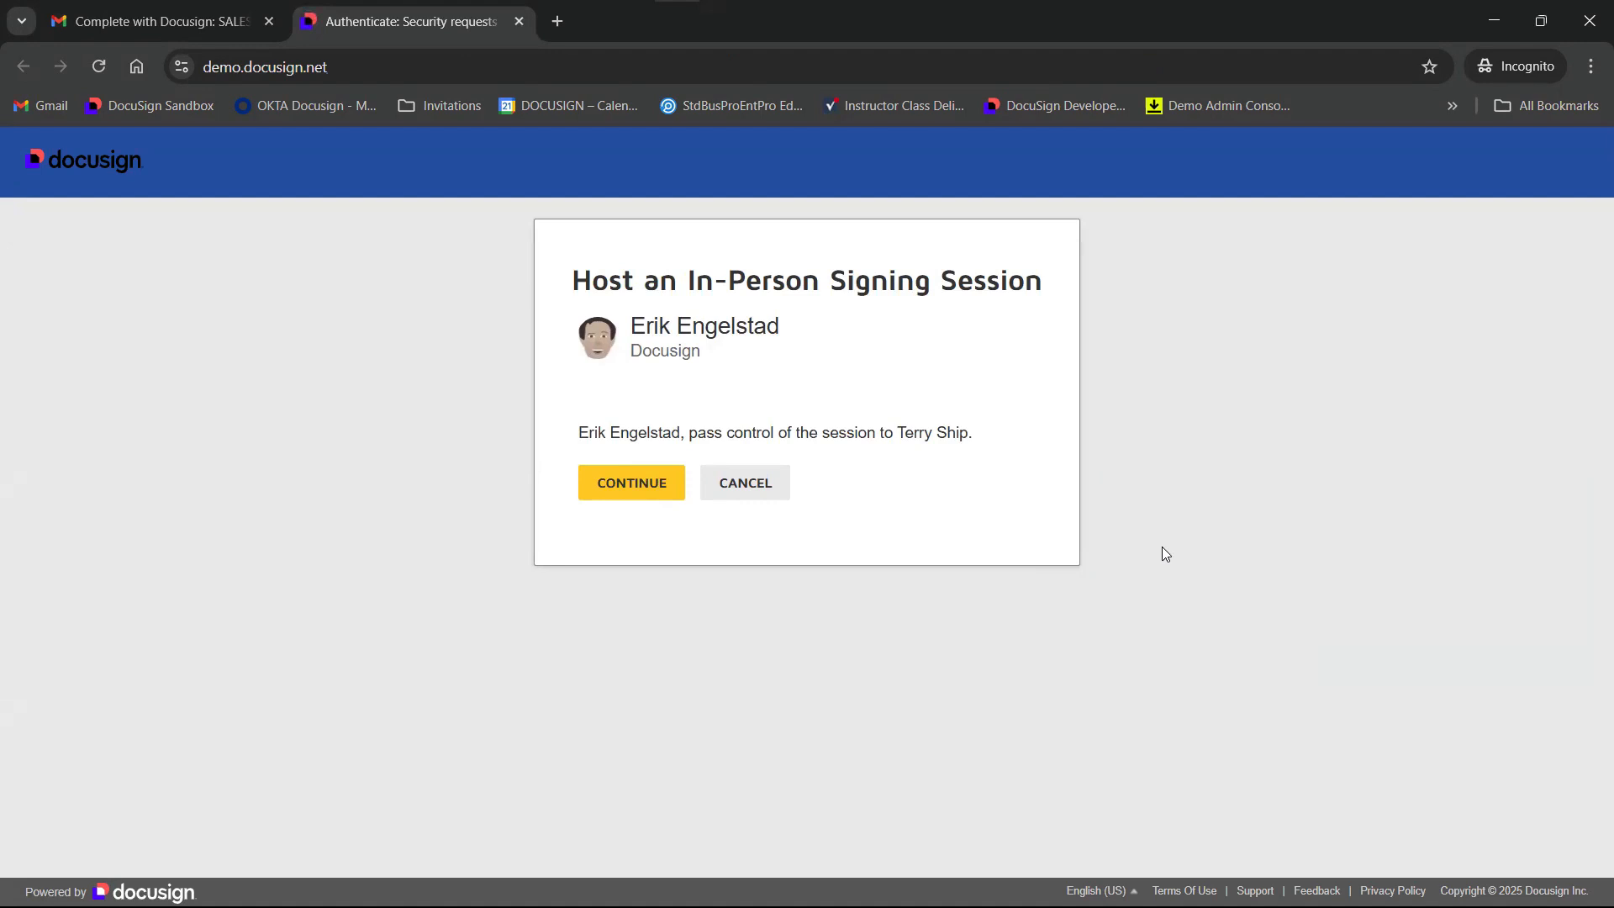
mouse_move(1163, 546)
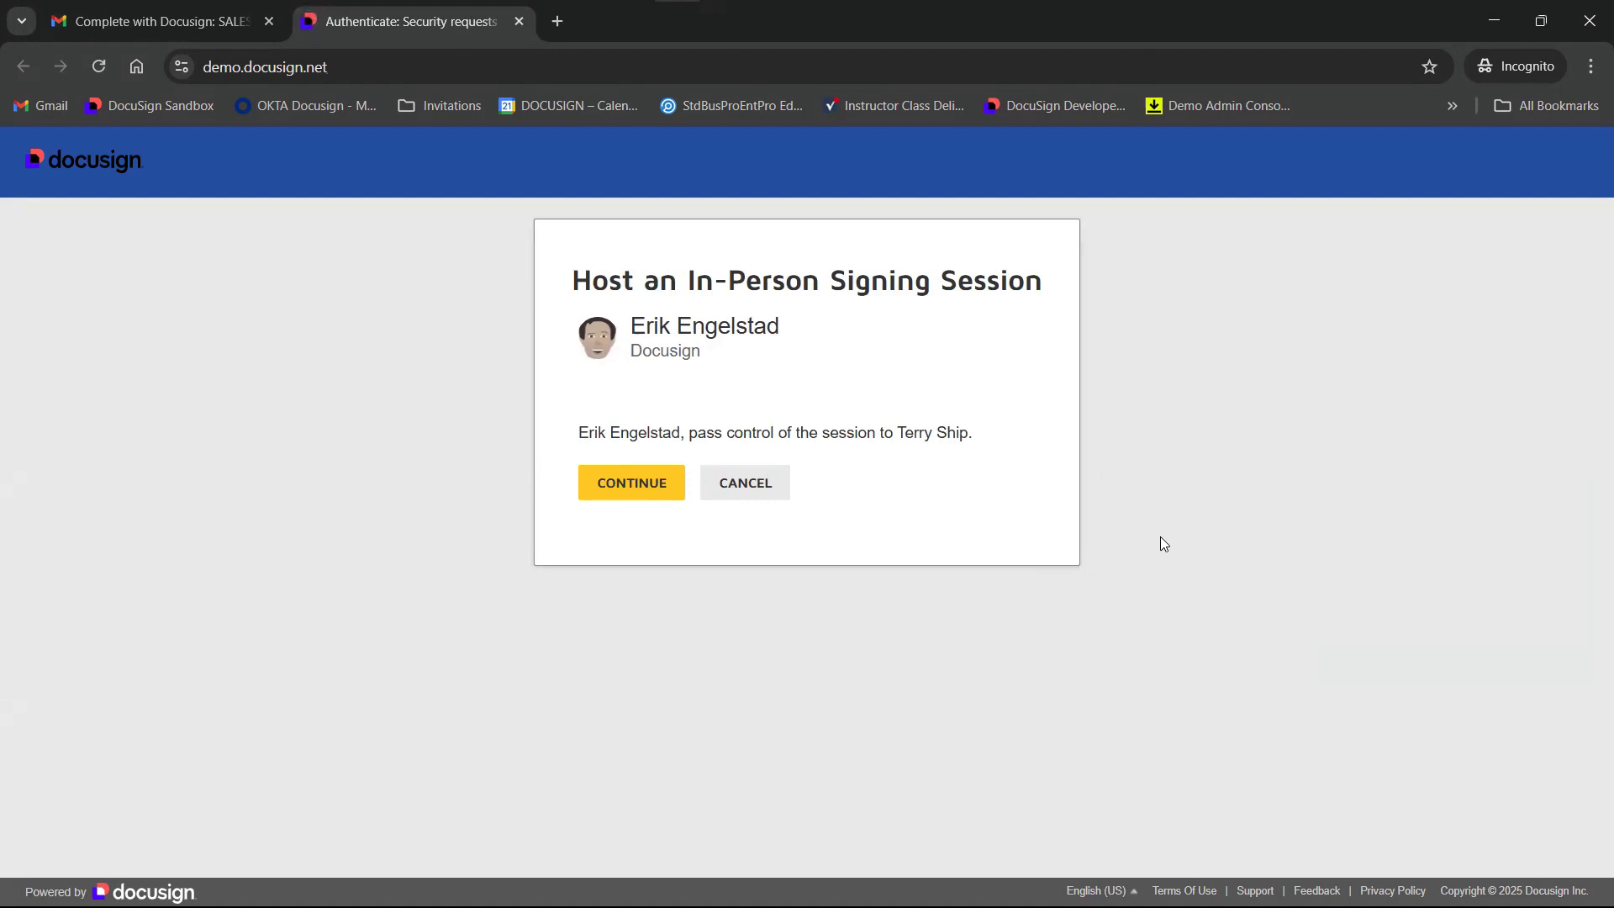
mouse_move(1166, 541)
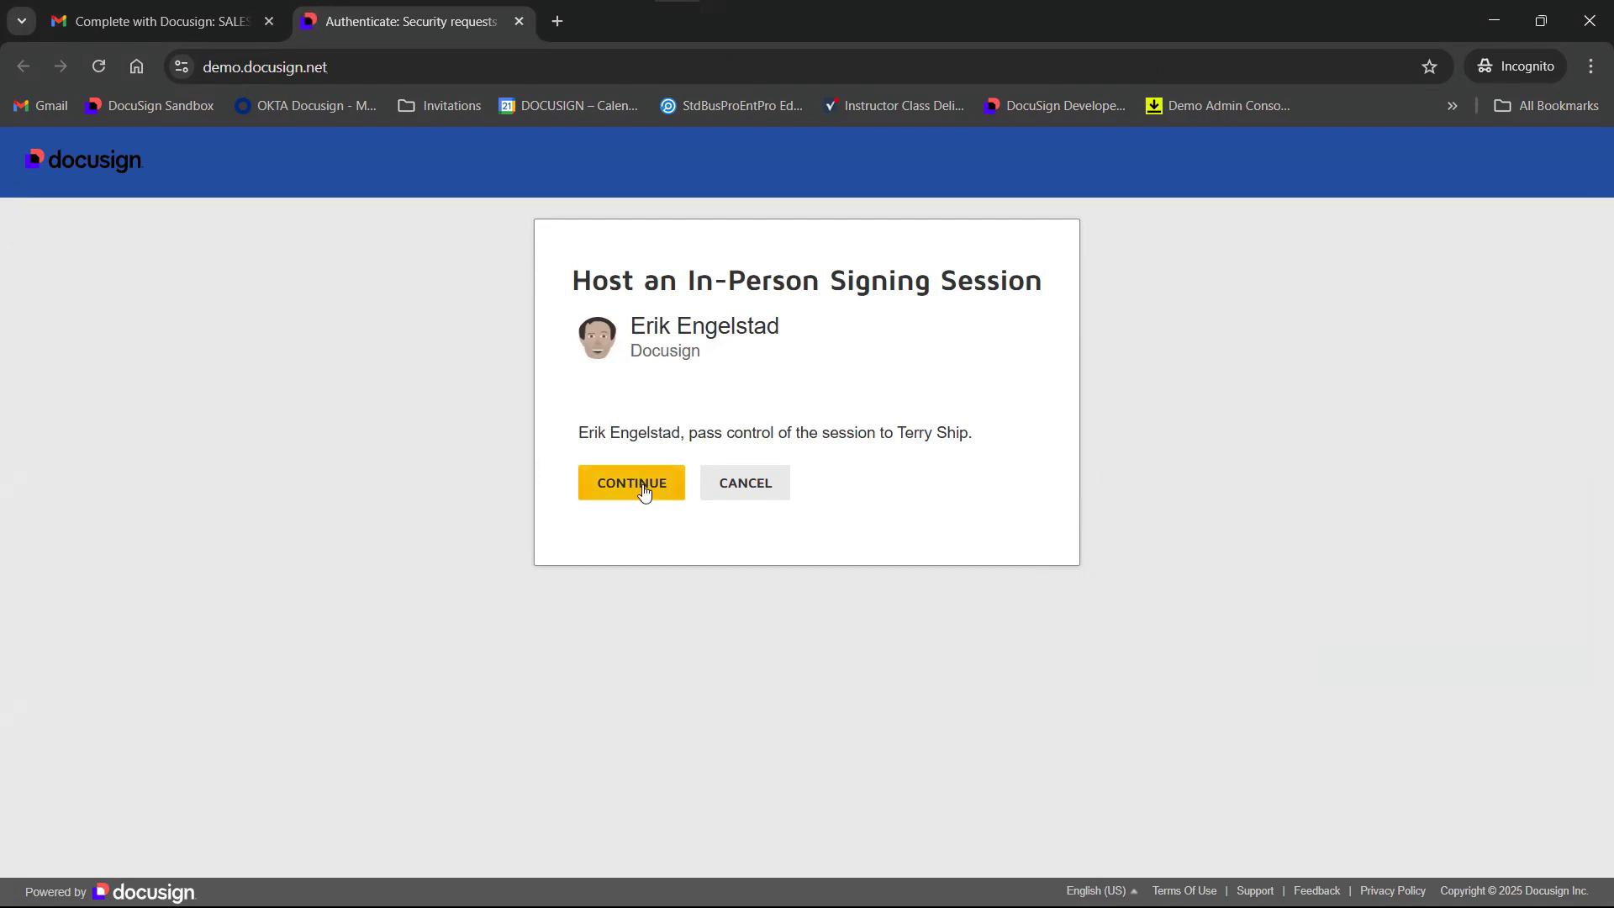
click(632, 483)
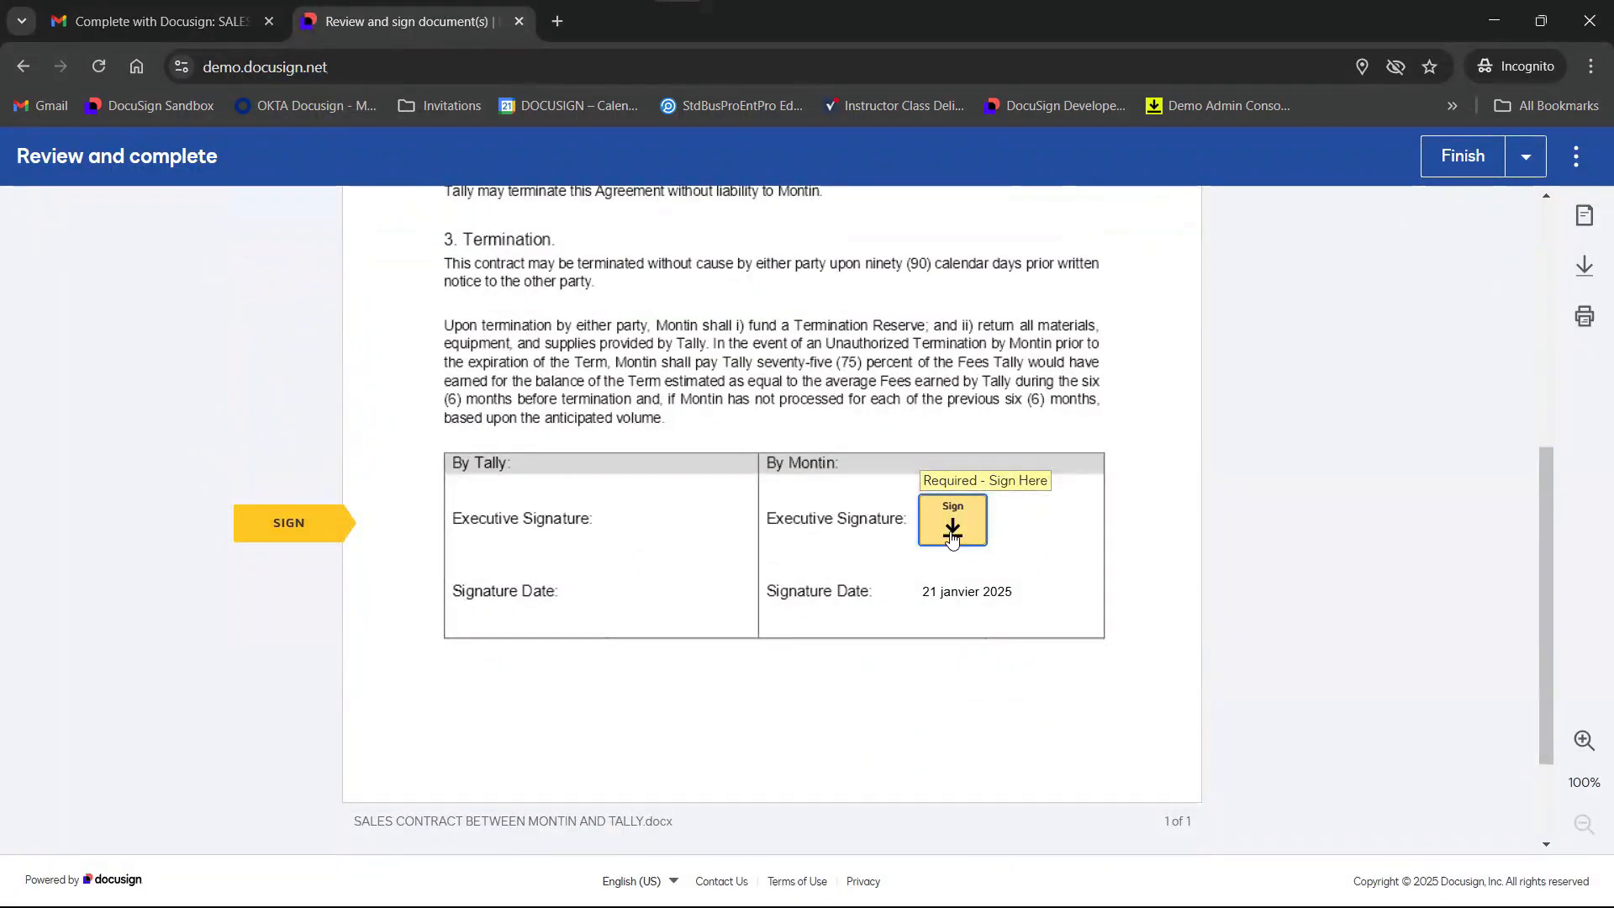
click(951, 520)
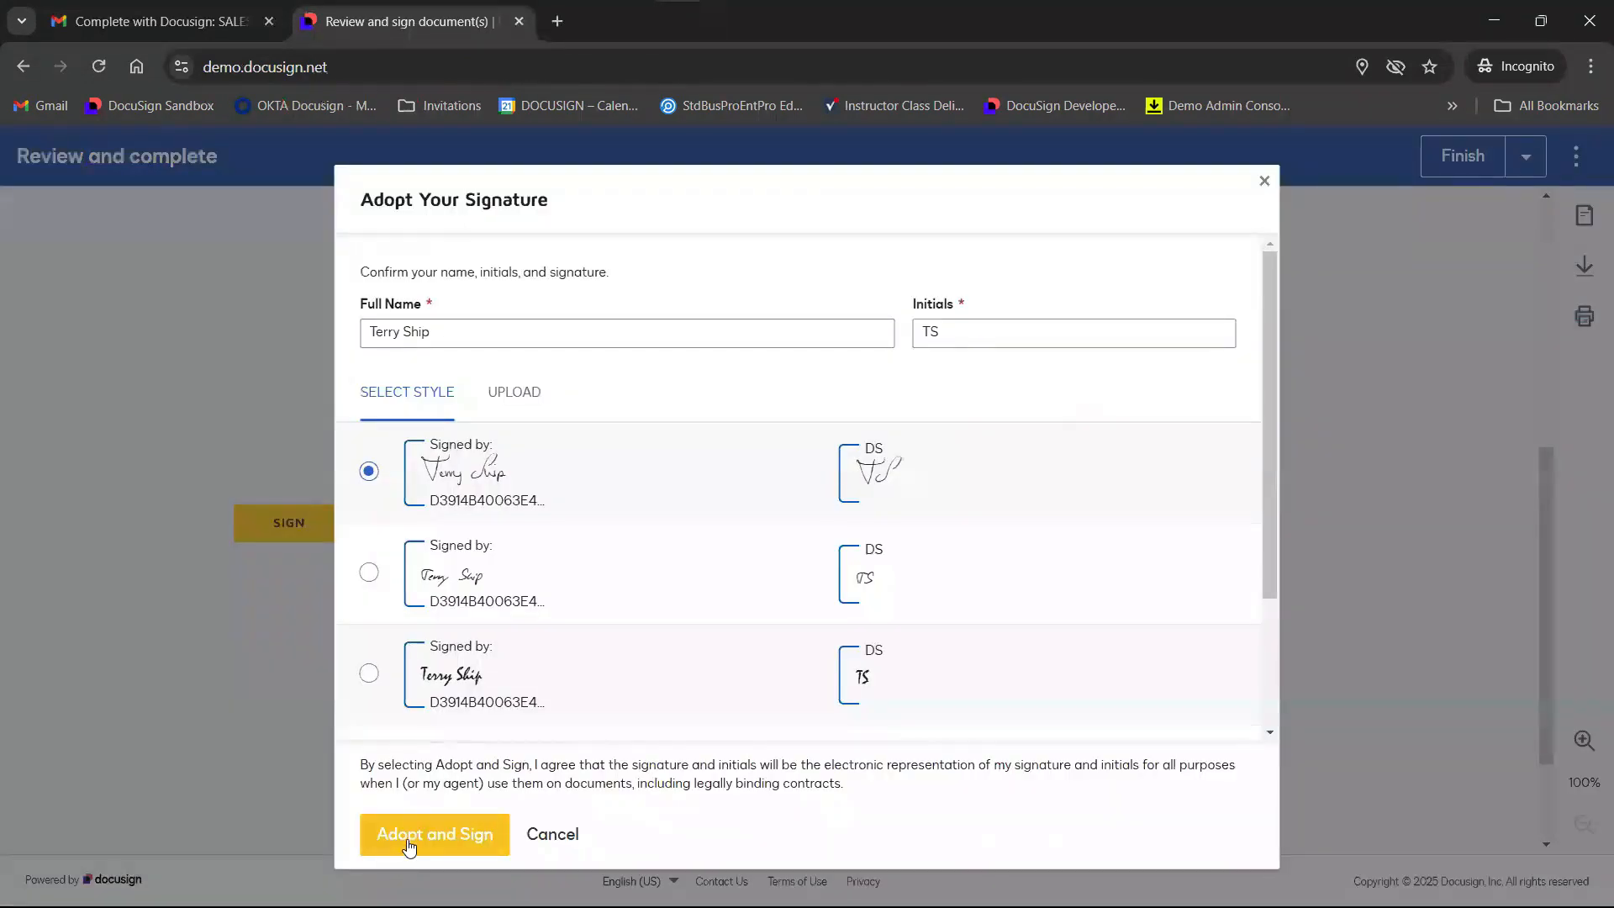
click(435, 834)
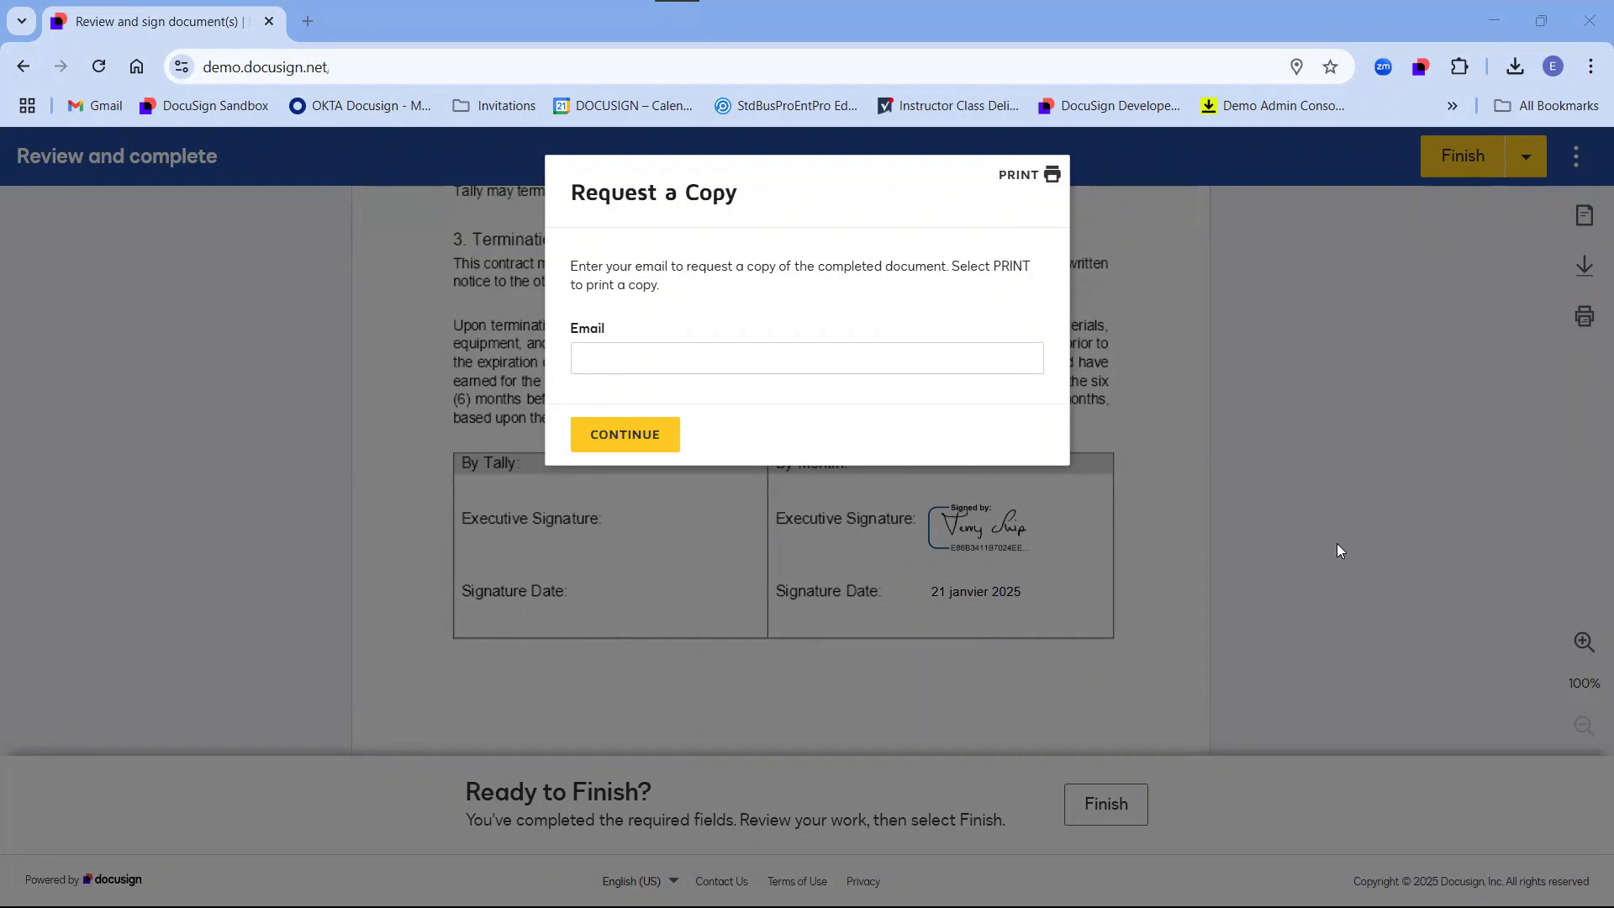
click(806, 358)
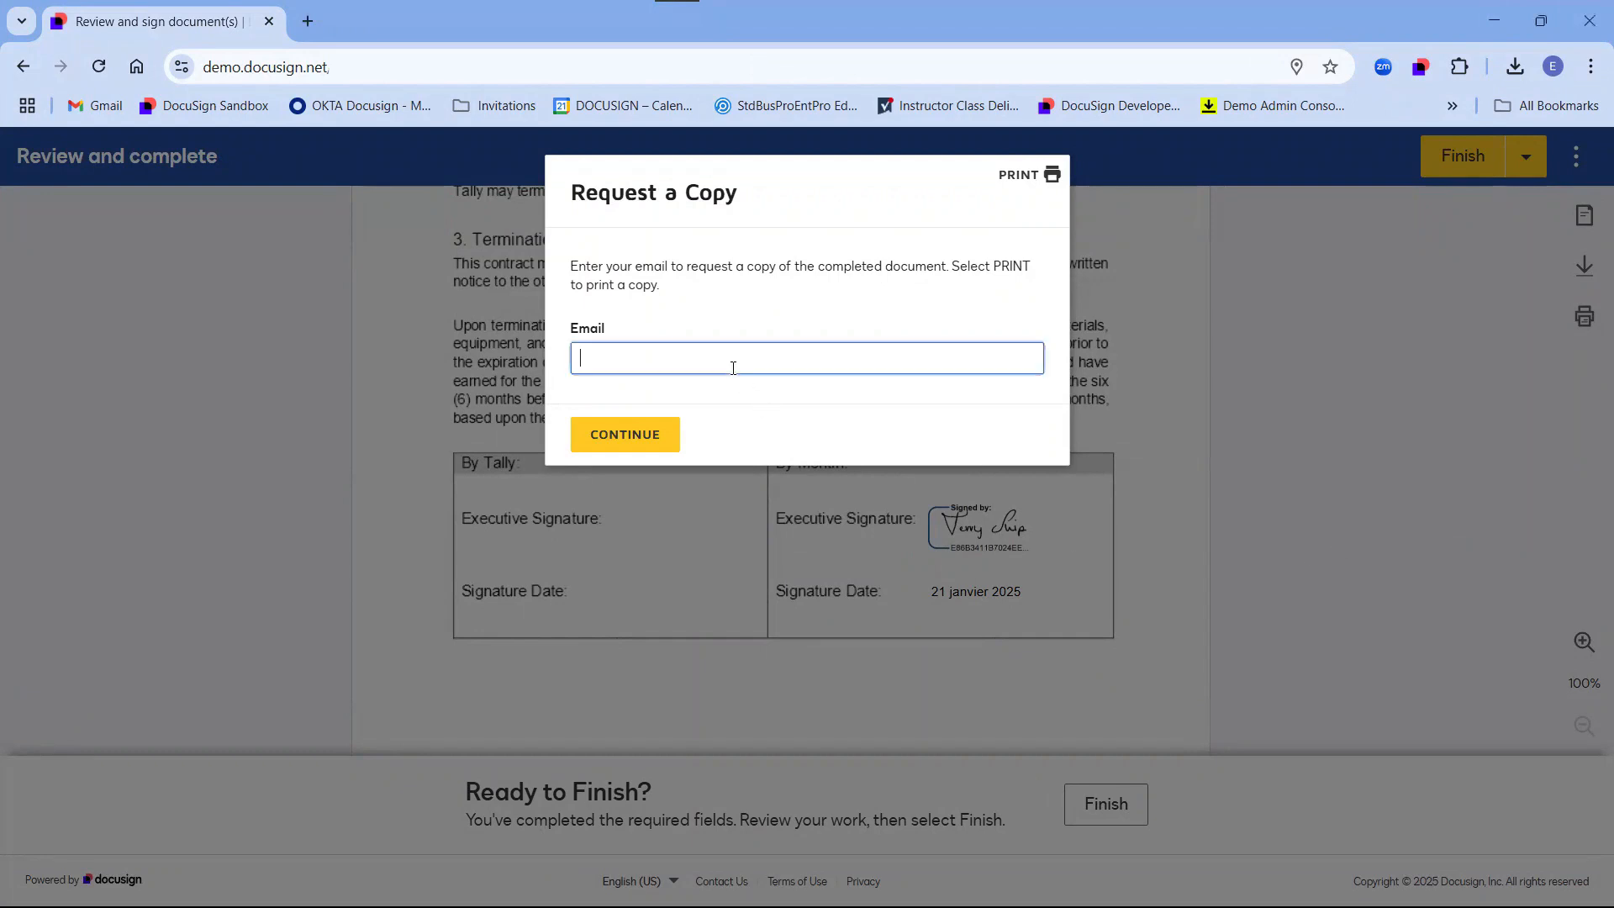
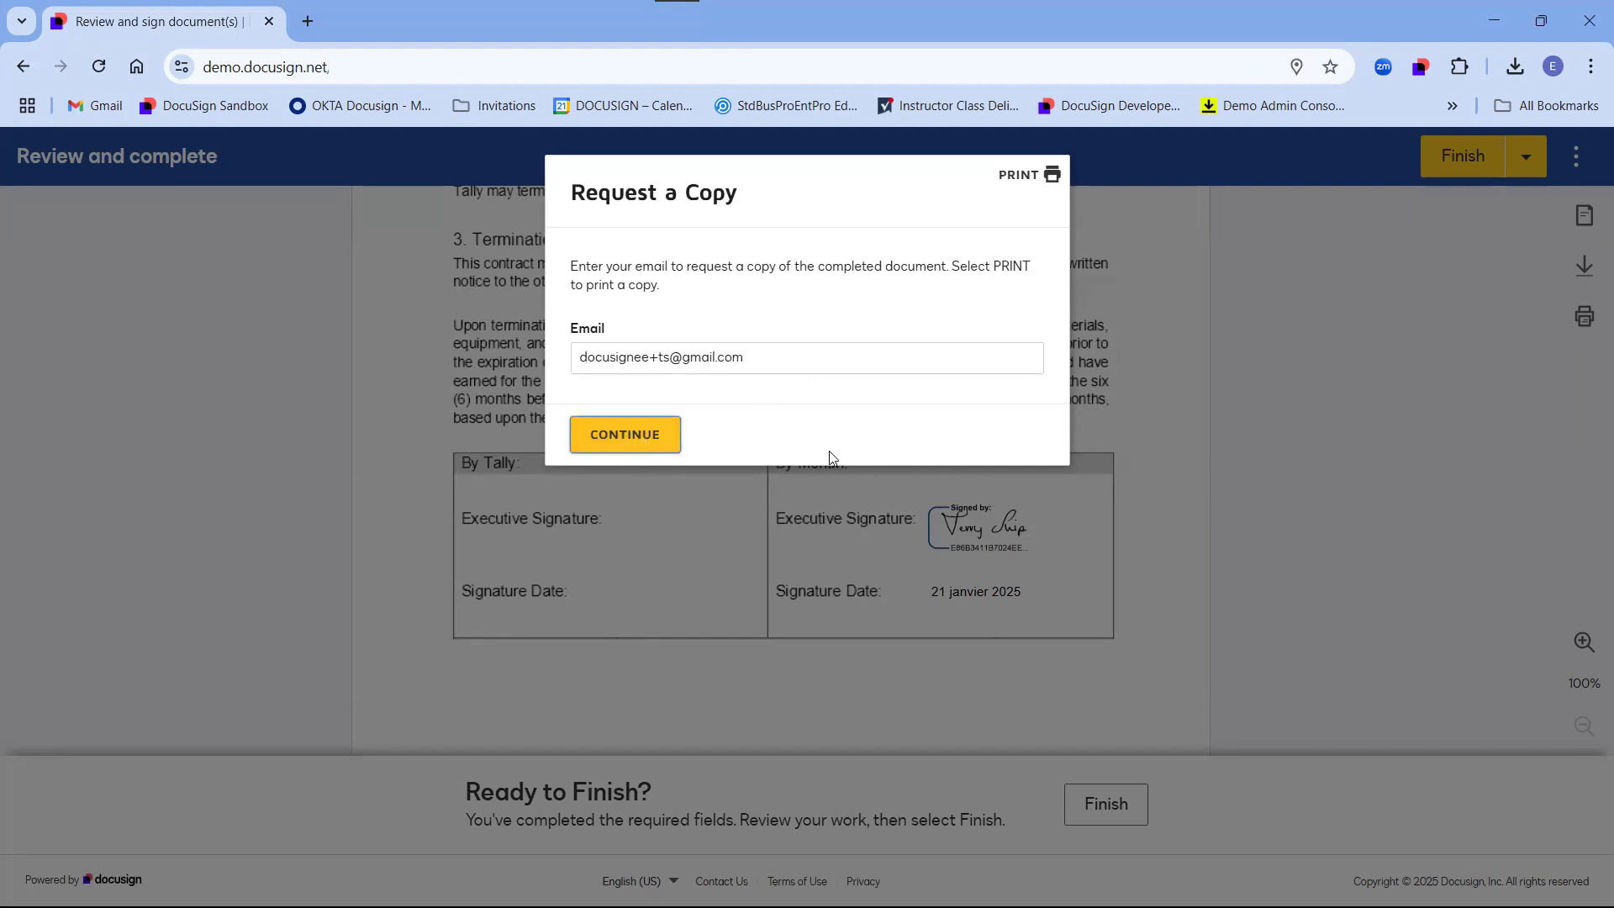
click(625, 434)
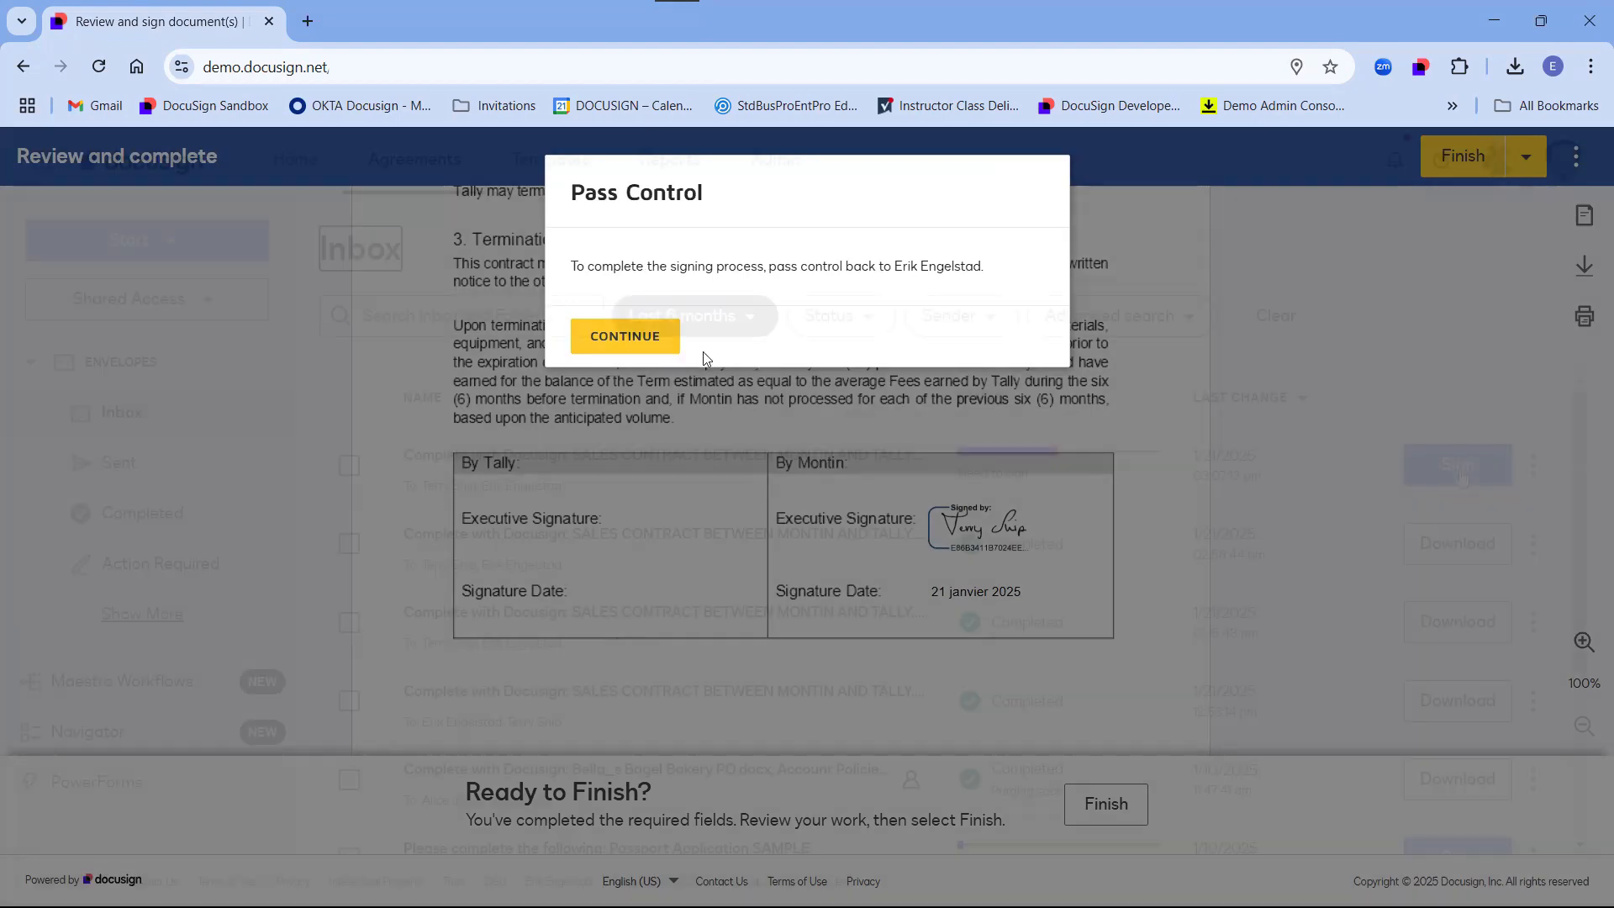
click(624, 335)
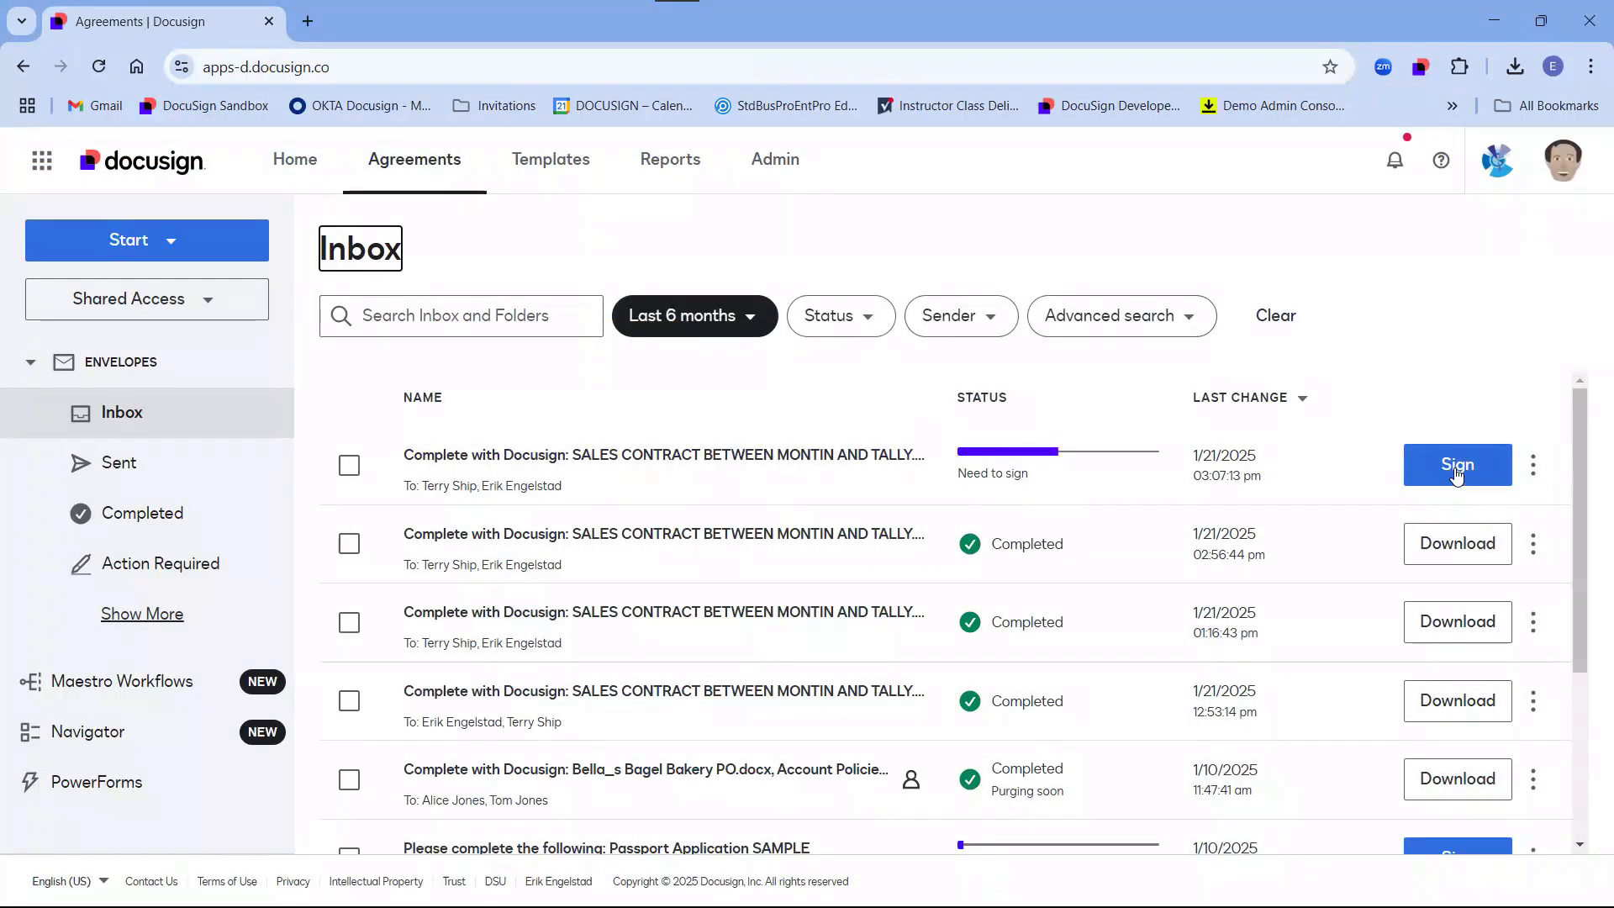
click(1457, 464)
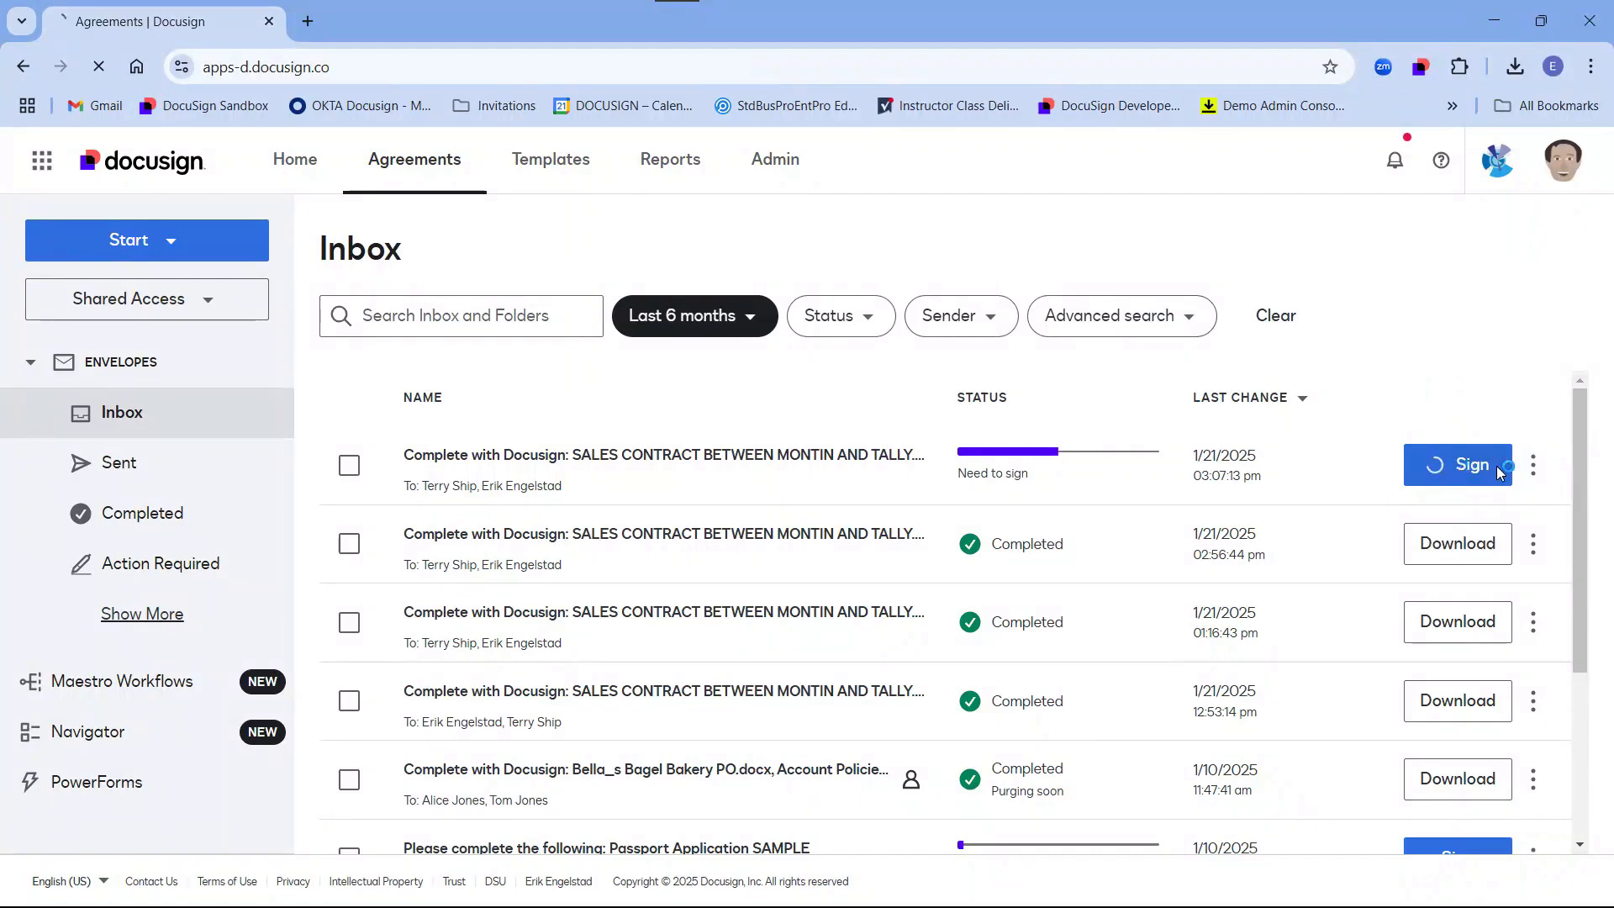
click(1455, 464)
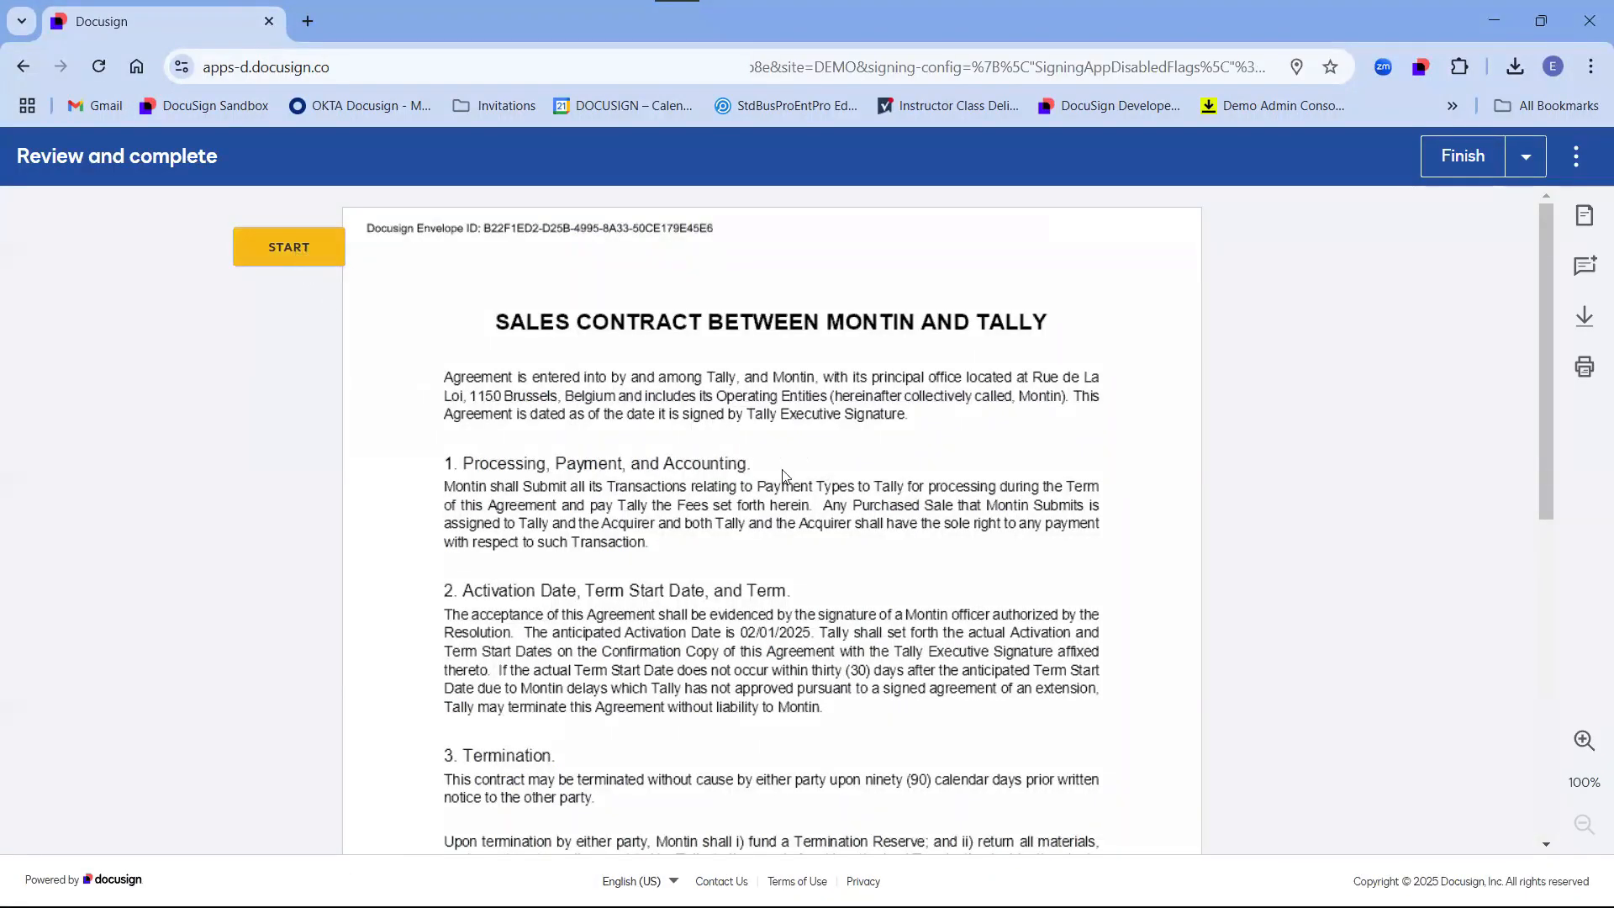
scroll(down, 3)
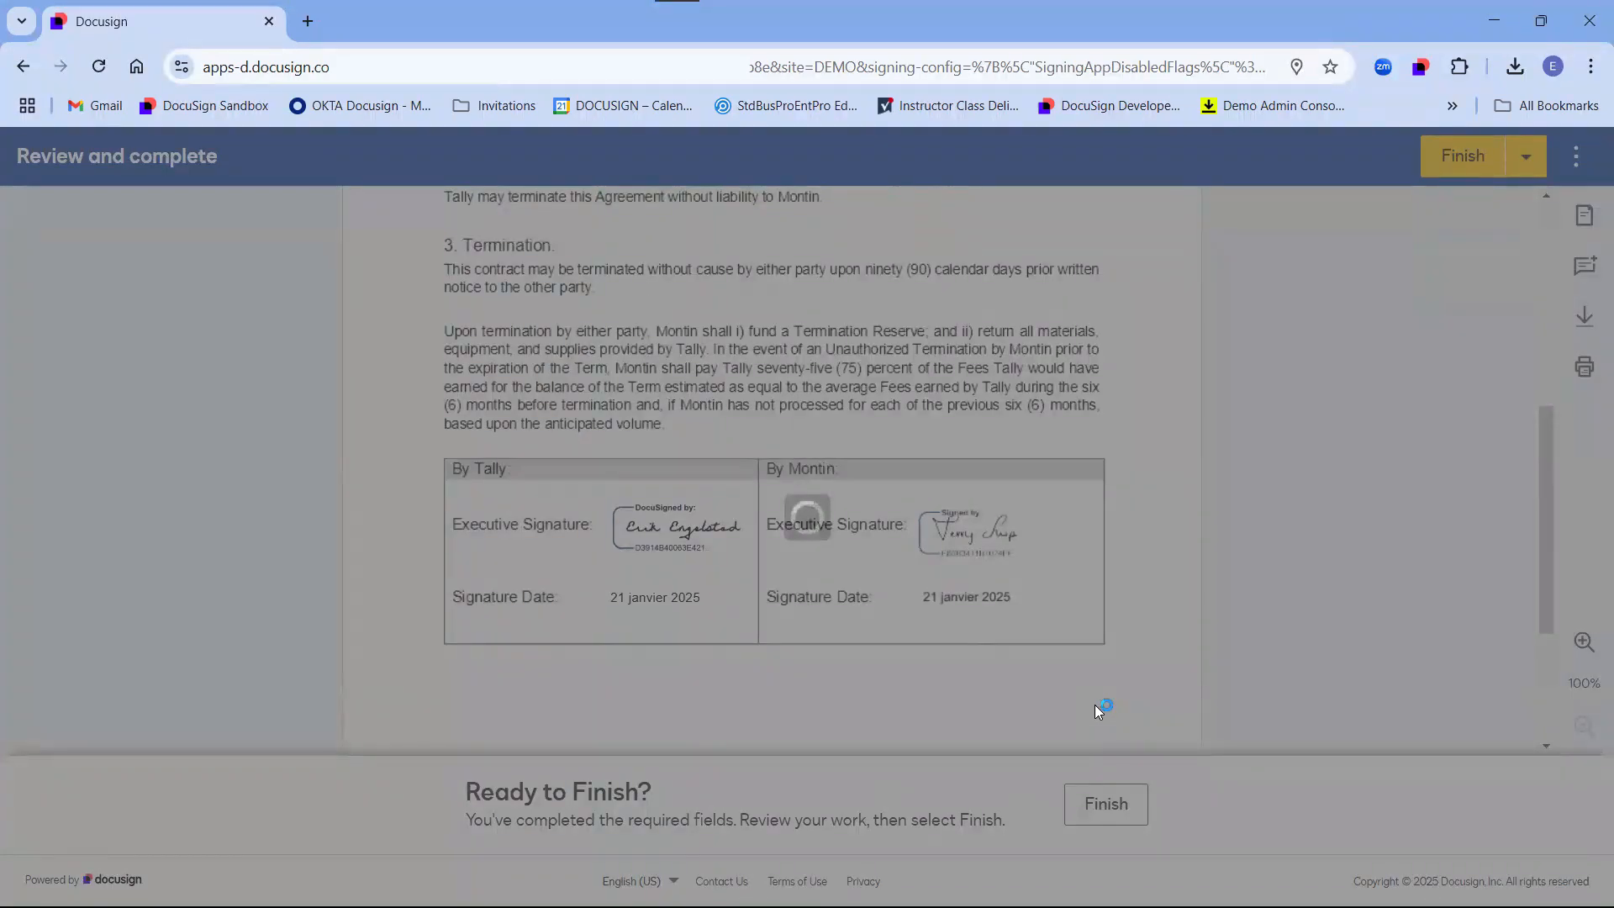
click(1461, 155)
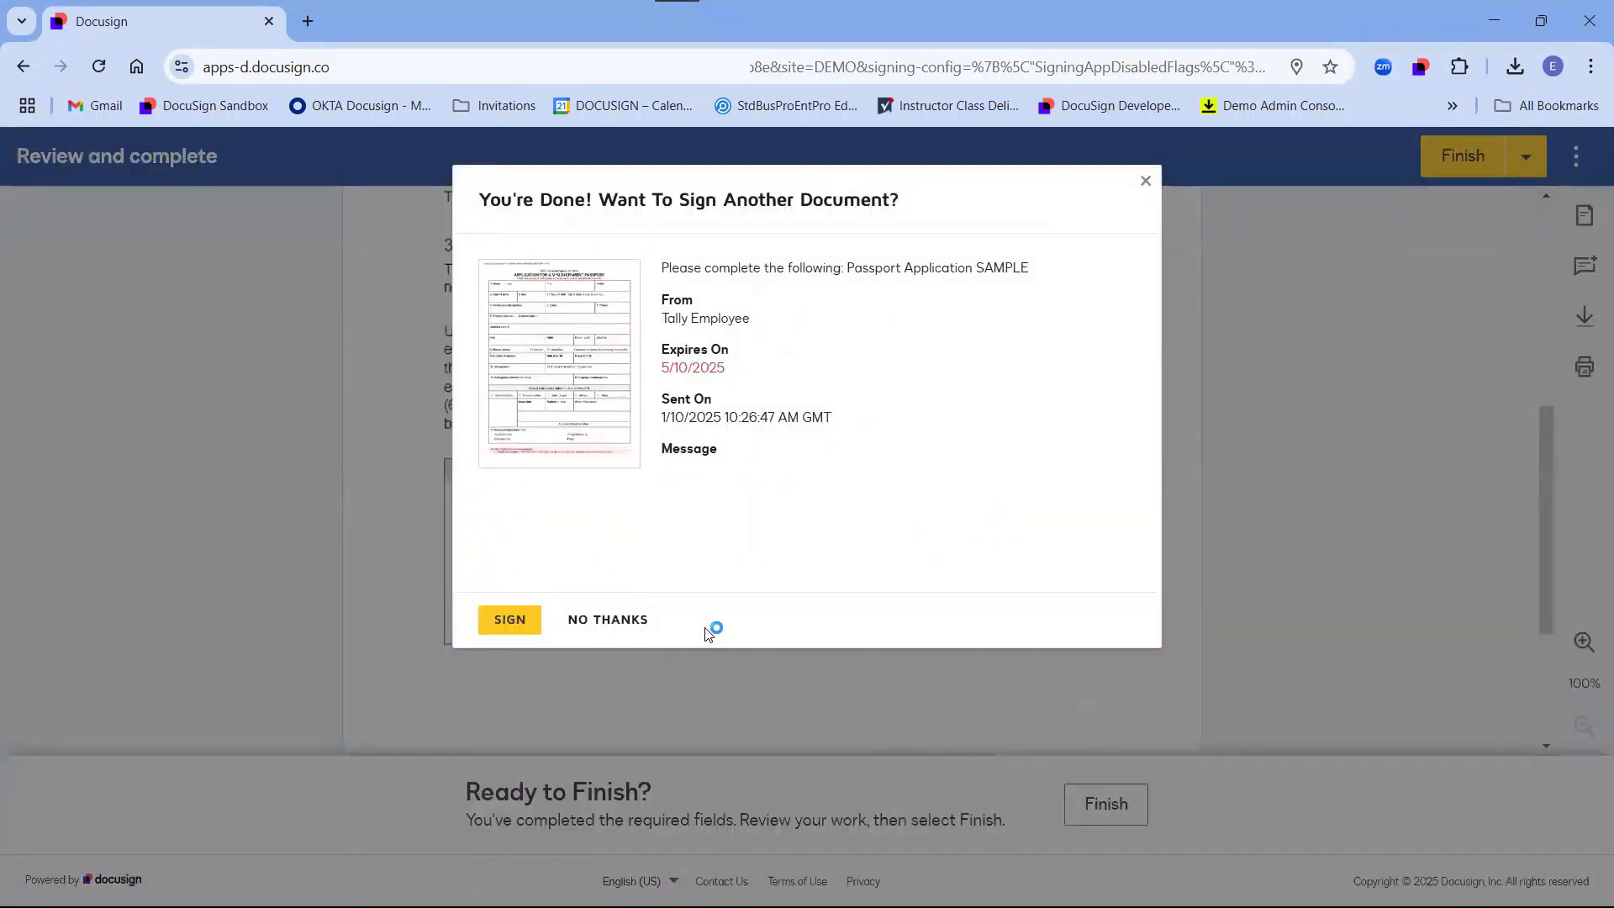
Decline signing another document and view the completed contract envelope's details
click(607, 619)
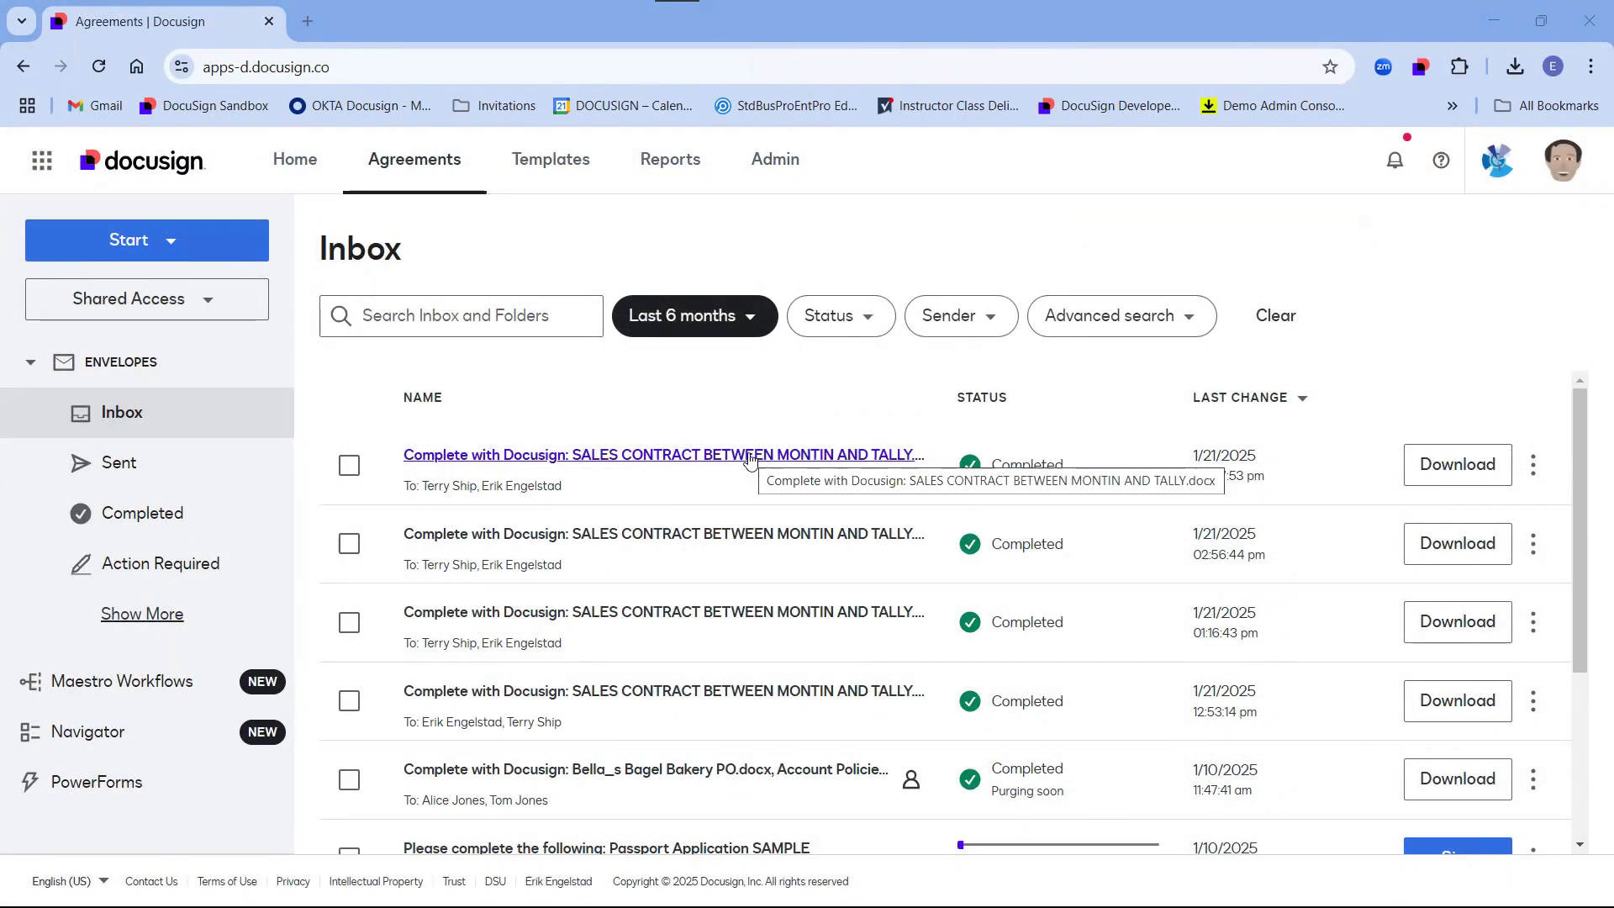
click(664, 454)
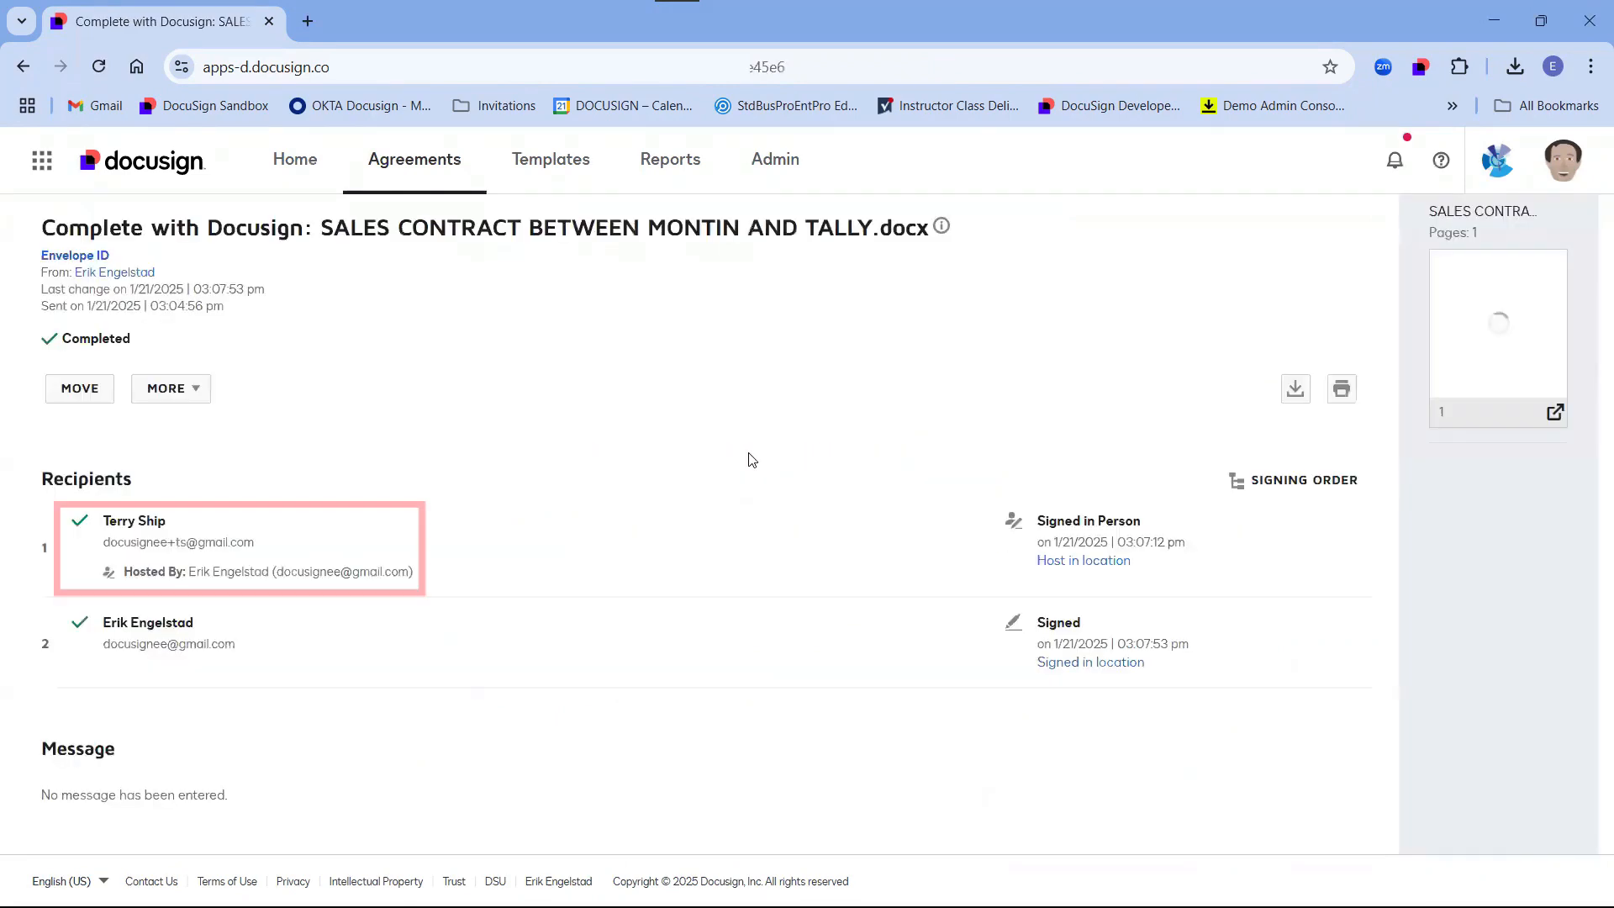